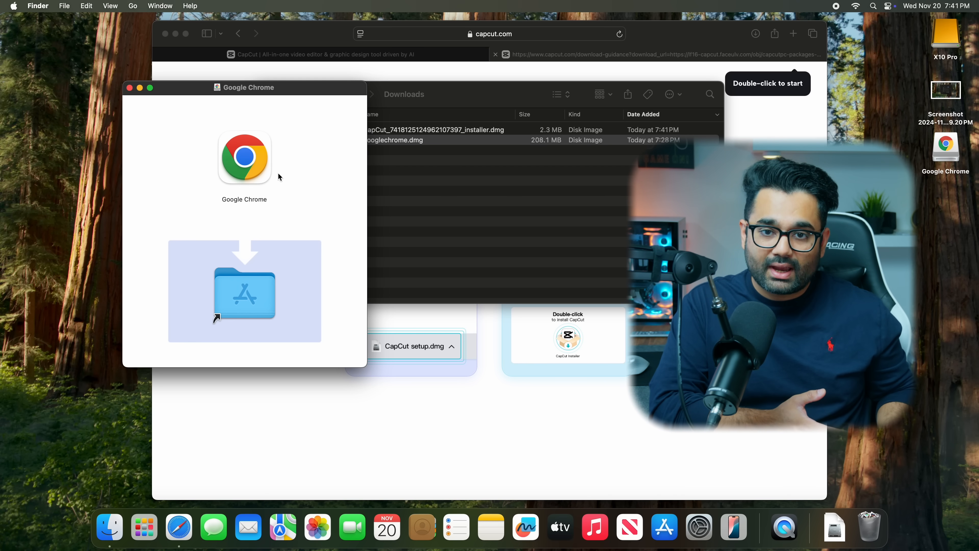
Drag Google Chrome from the disk image onto the Applications folder shortcut.
drag(244, 156, 244, 290)
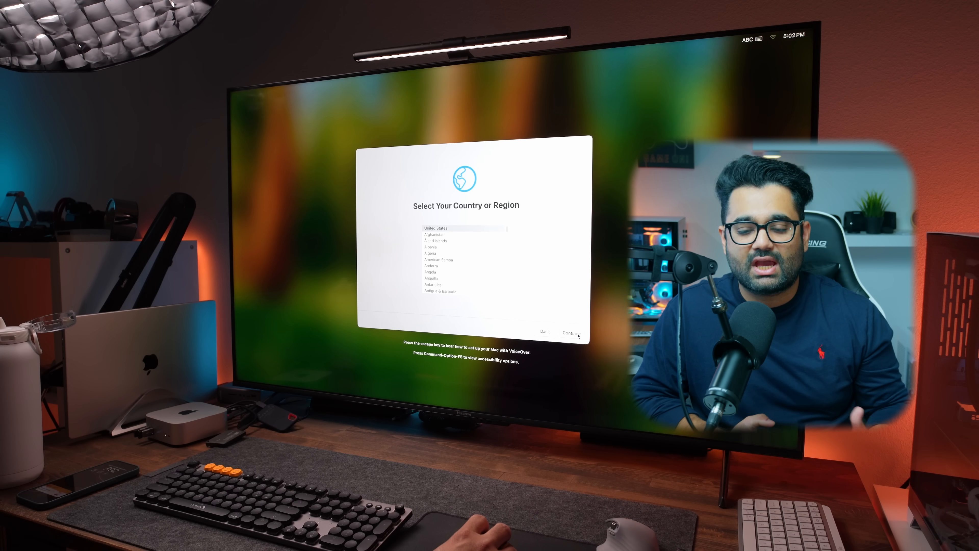
Accept United States and language defaults, skipping Migration Assistant and Apple Account sign-in.
click(570, 331)
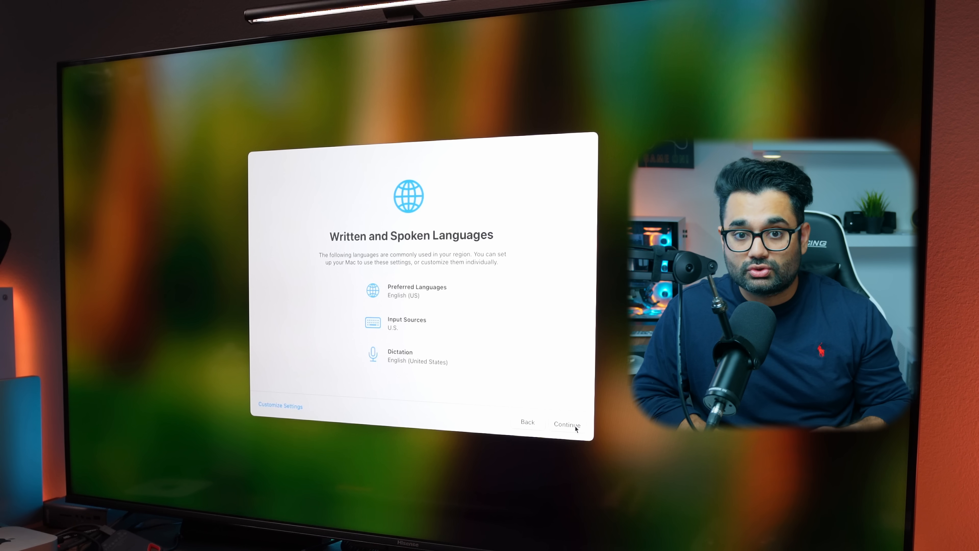
click(566, 425)
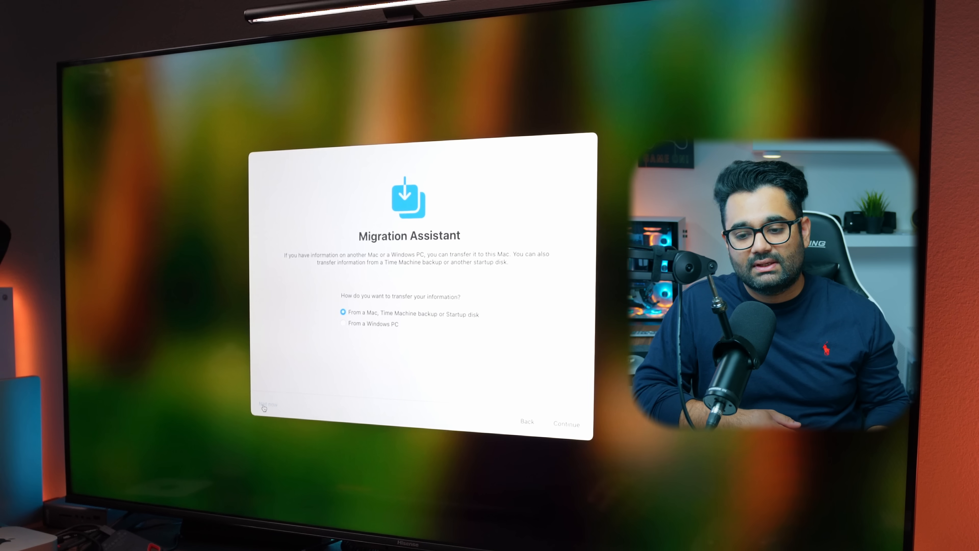
click(565, 422)
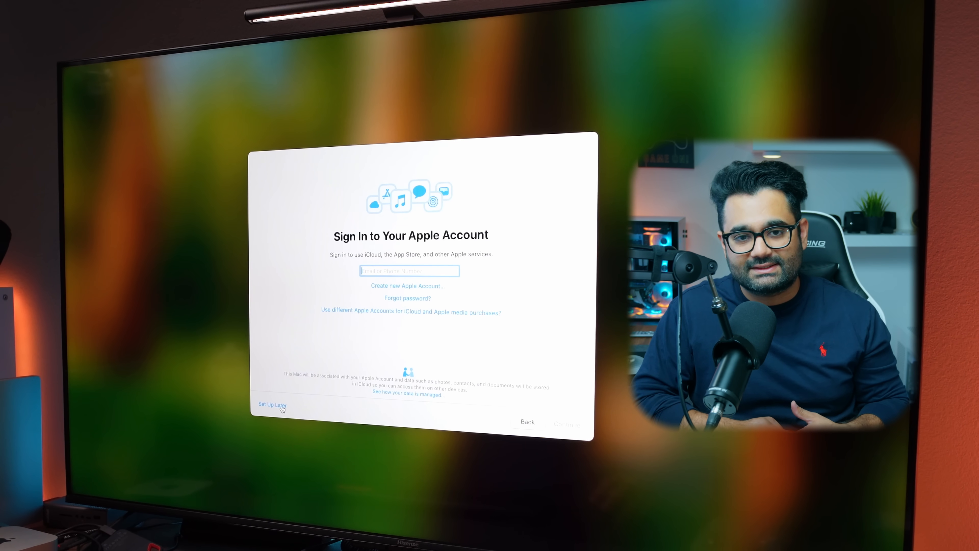
click(271, 404)
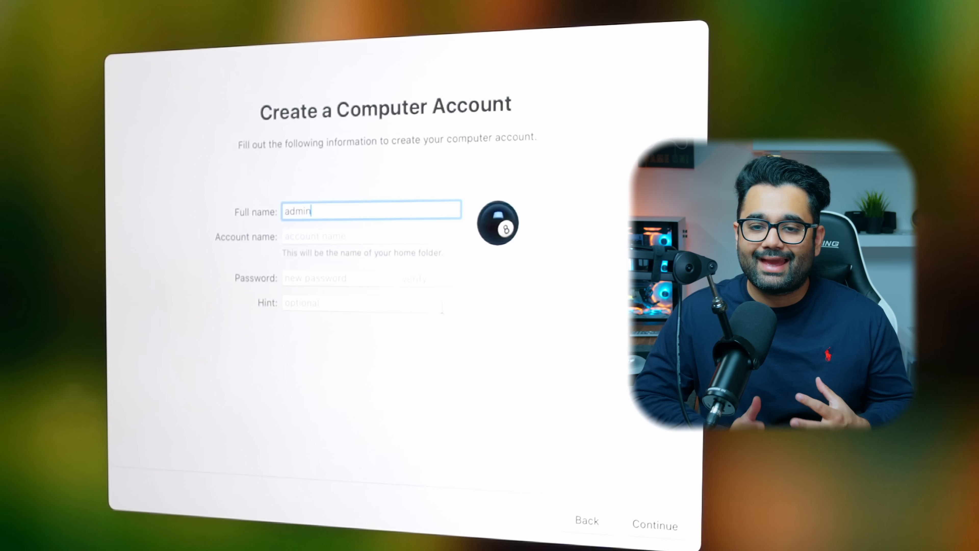
Create the local 'admin' account and finish setup through Analytics, Apple Intelligence and Light appearance.
click(339, 278)
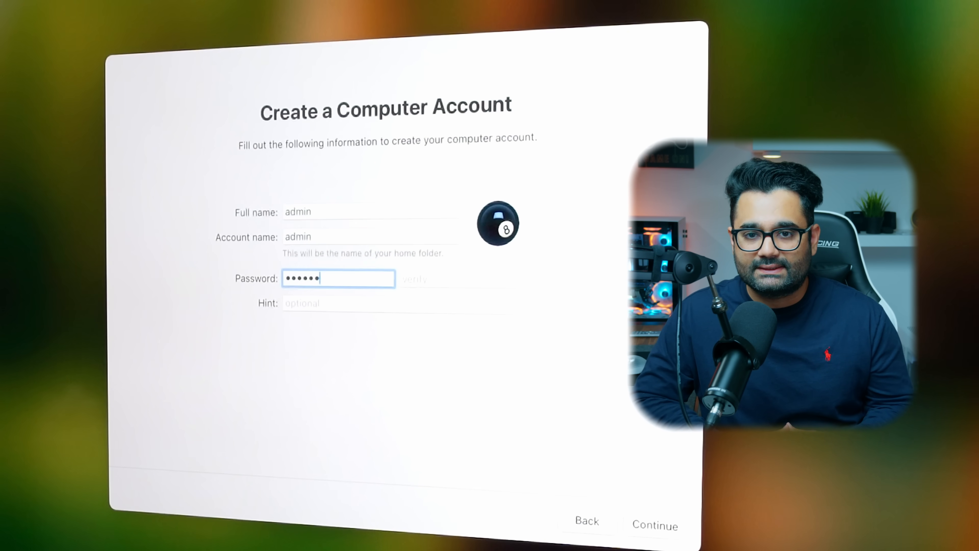
click(655, 525)
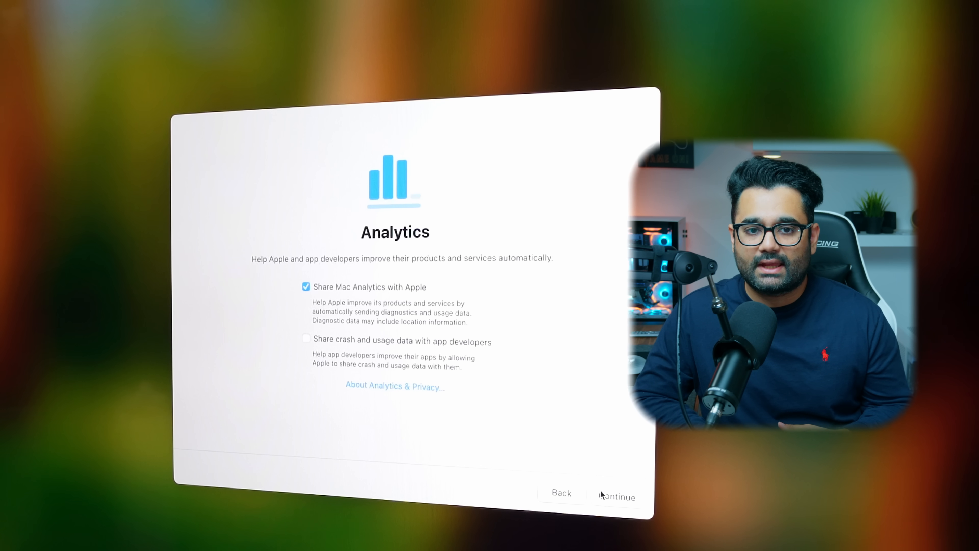
click(615, 496)
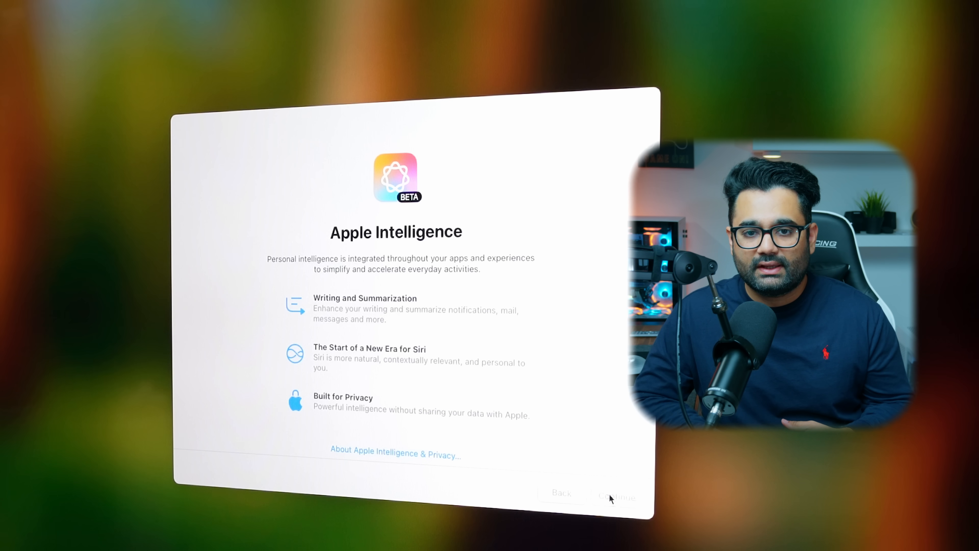
click(616, 496)
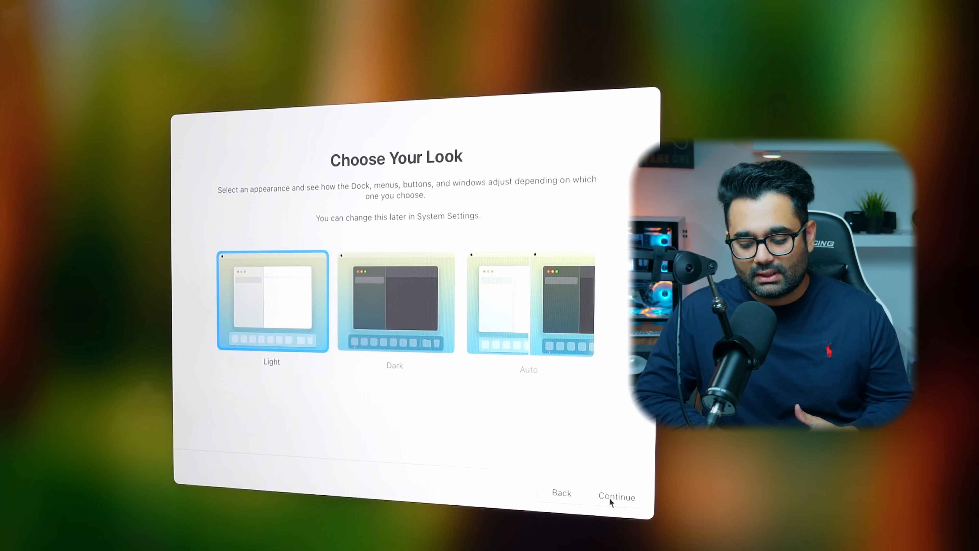
click(616, 496)
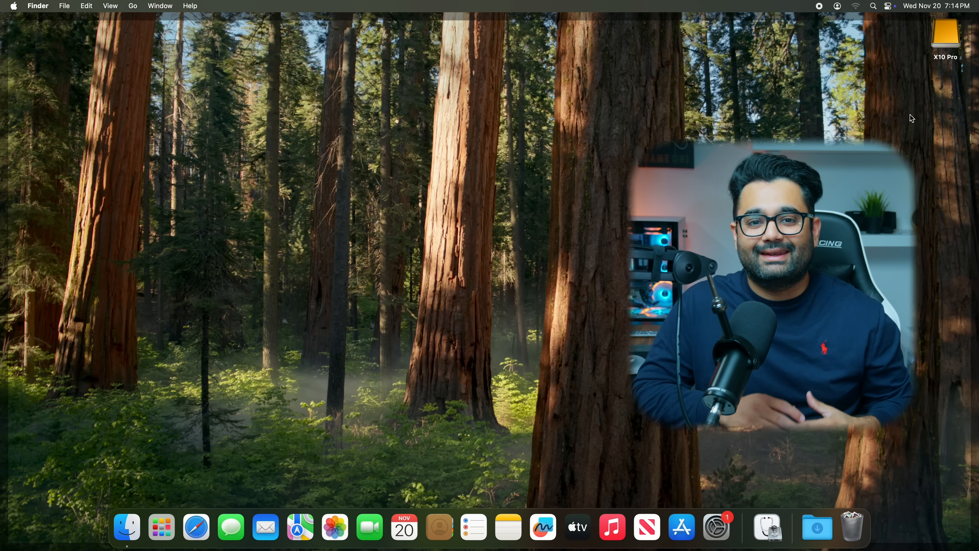
Erase the X10 Pro drive from its desktop icon, reformatting it as APFS.
right_click(945, 31)
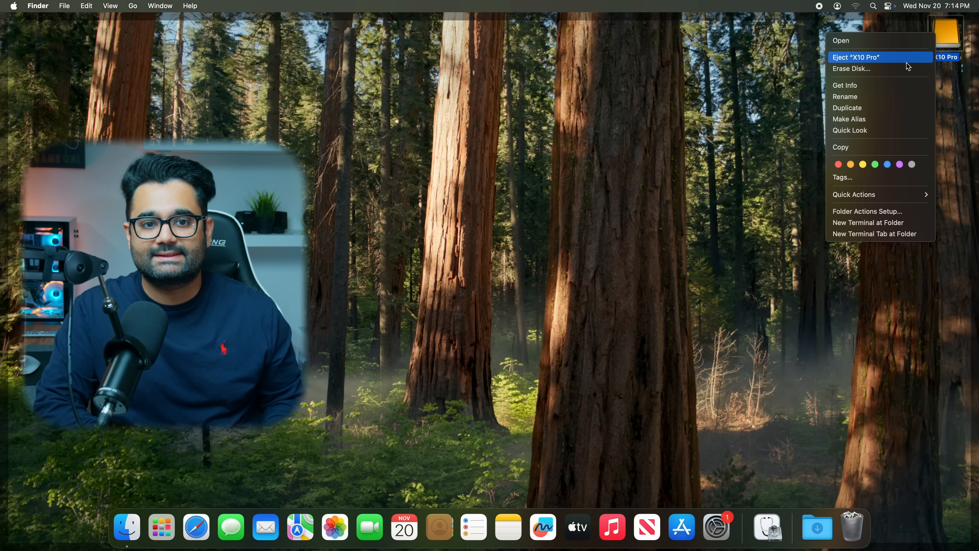
click(851, 69)
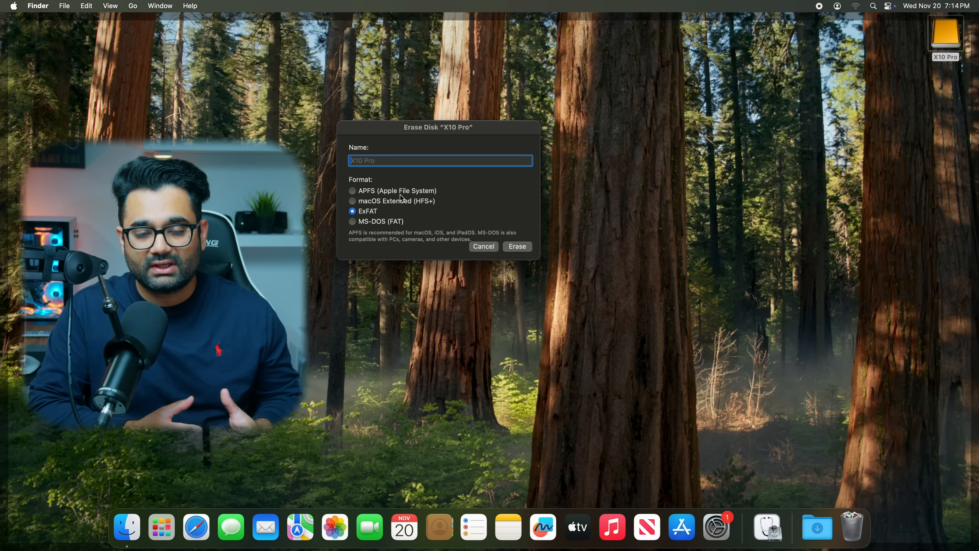
click(353, 190)
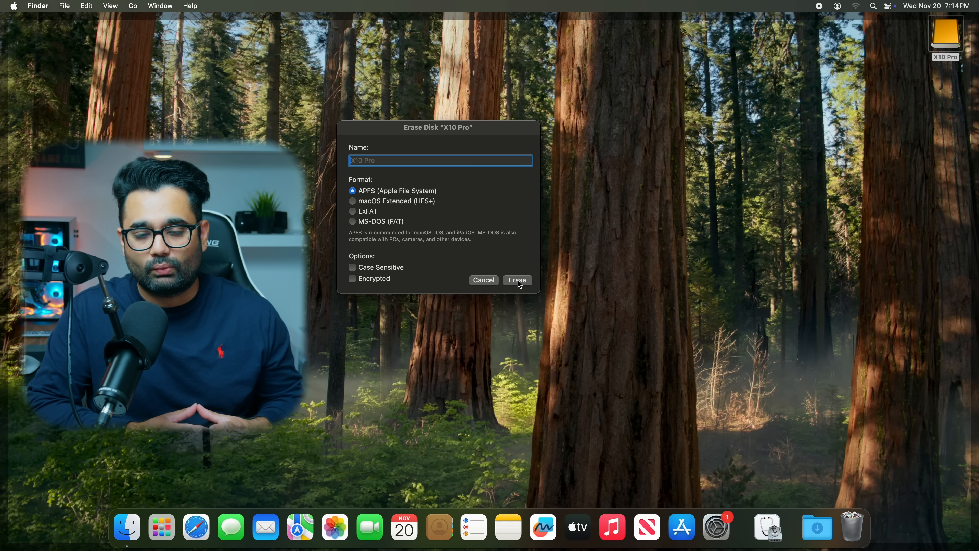
click(517, 280)
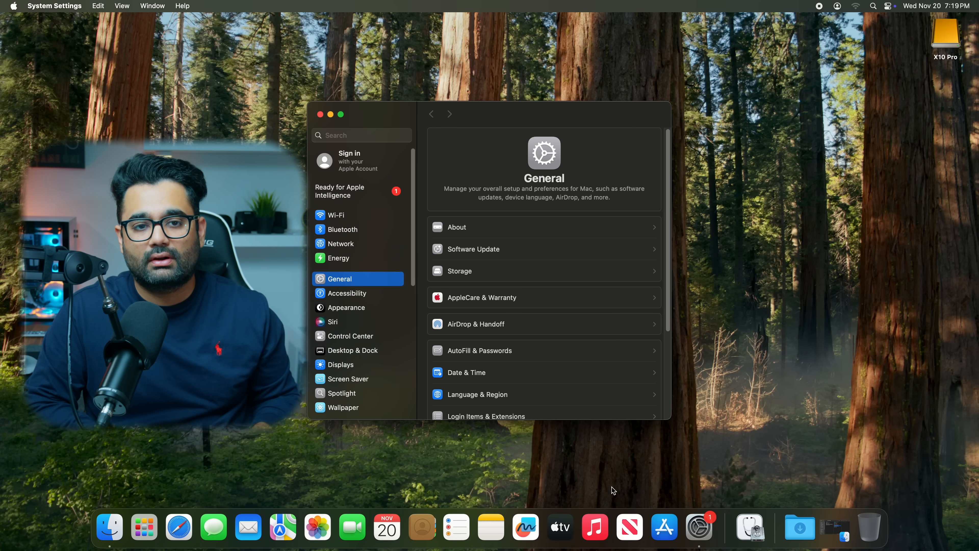
Start Add User in Users & Groups and unlock it with the administrator password.
click(351, 394)
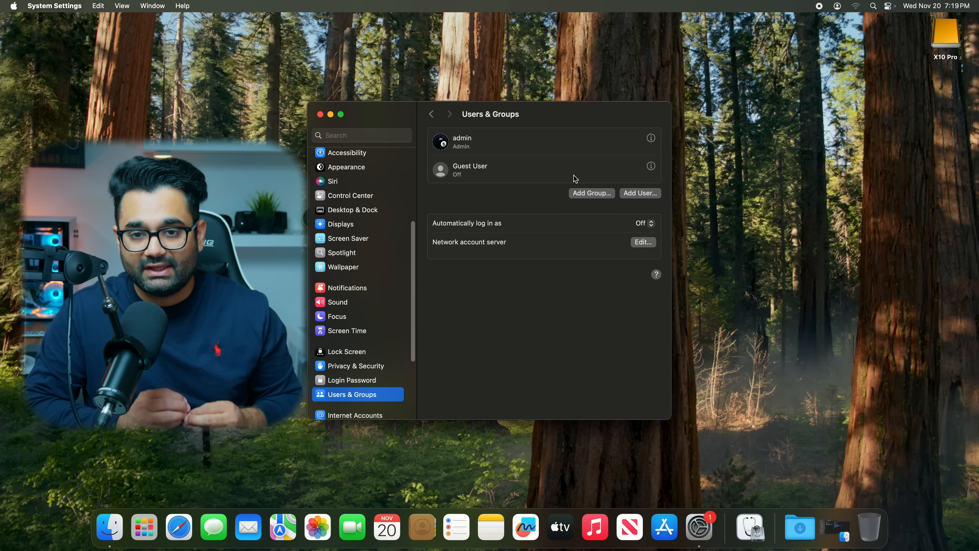
mouse_move(470, 154)
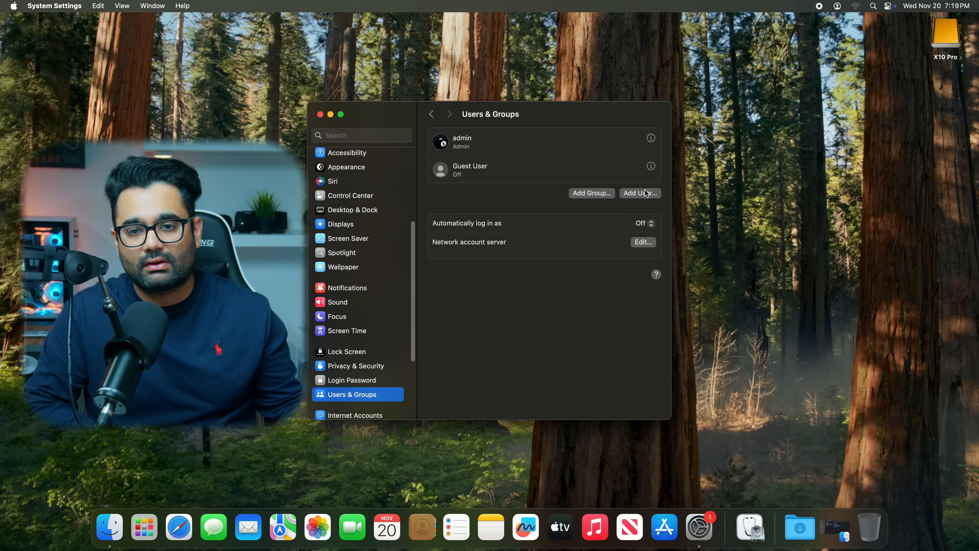
click(638, 192)
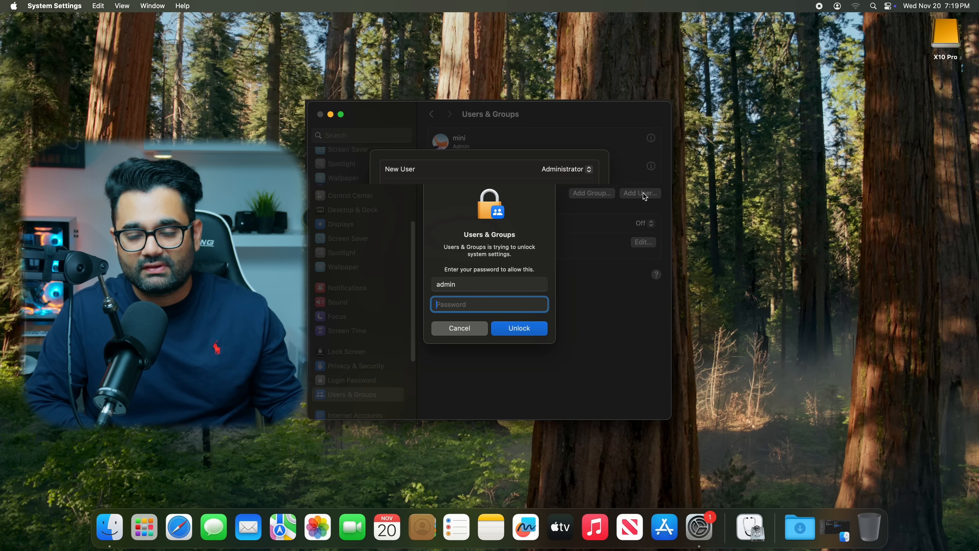
text(••••)
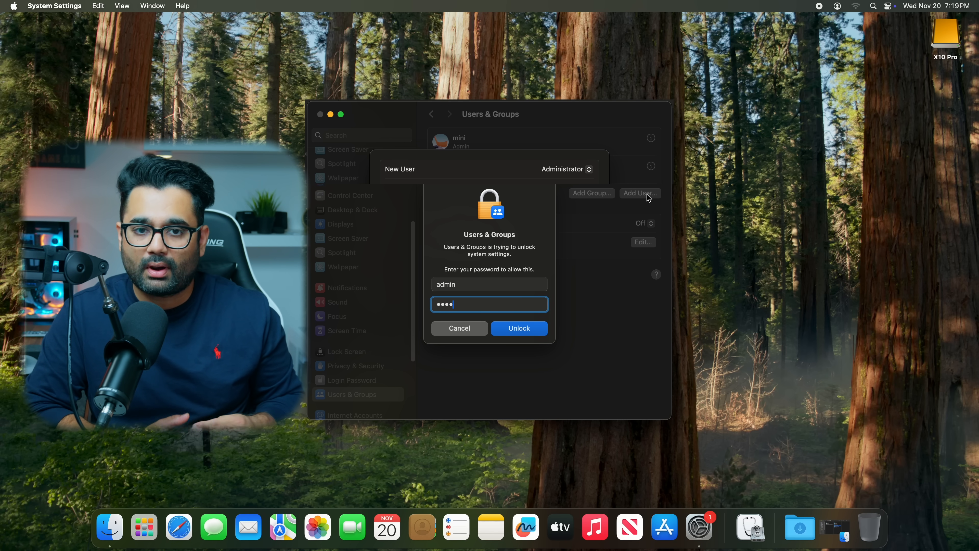
click(518, 328)
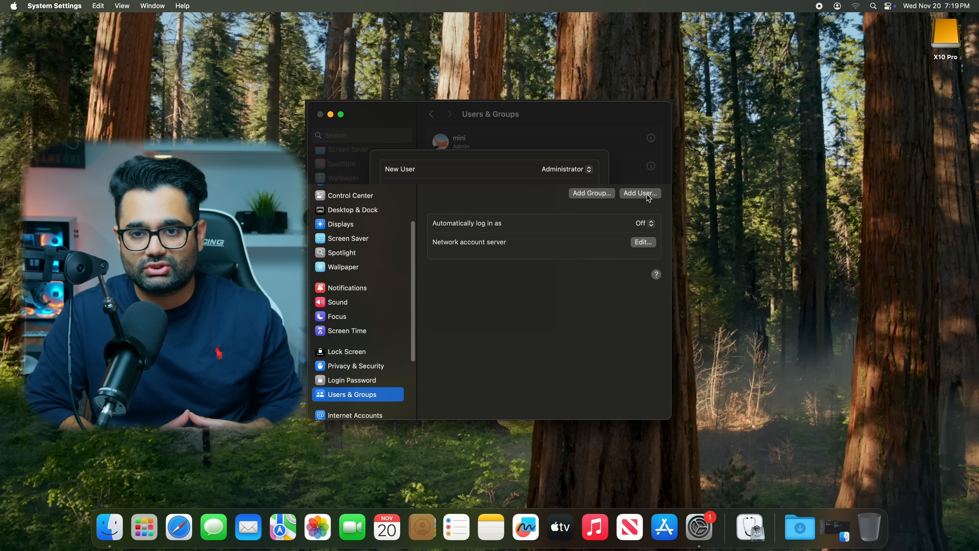
Create a new user 'mini' with a password and the hint 'hint'.
click(638, 193)
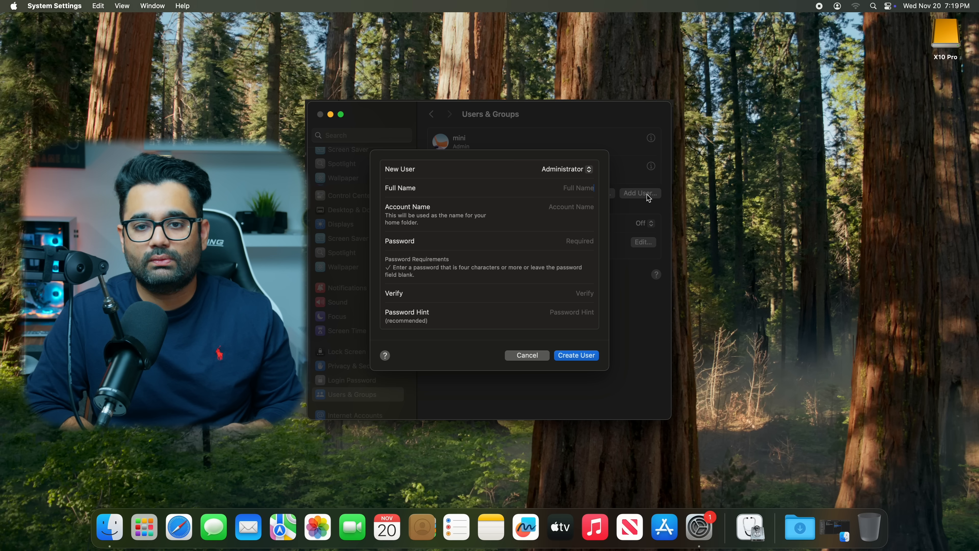
text(m)
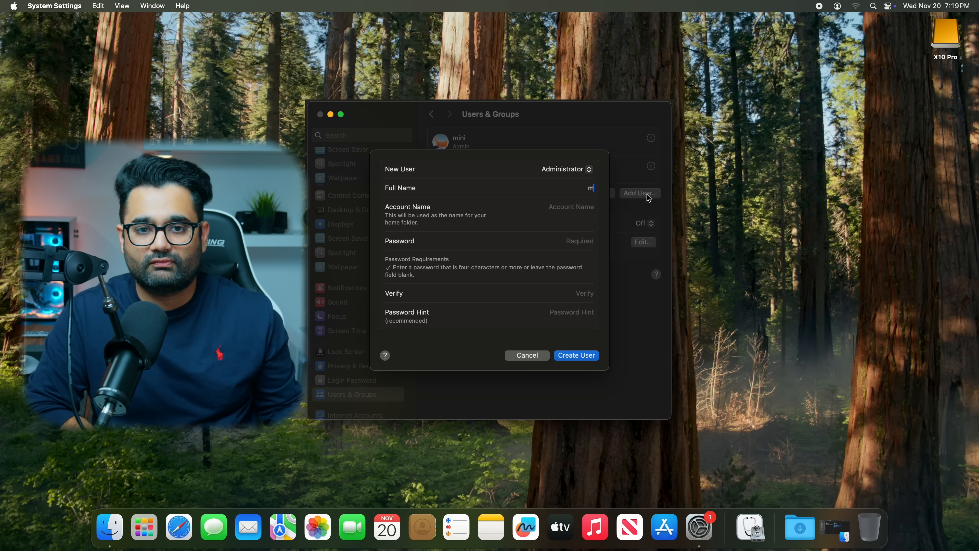
text(ini)
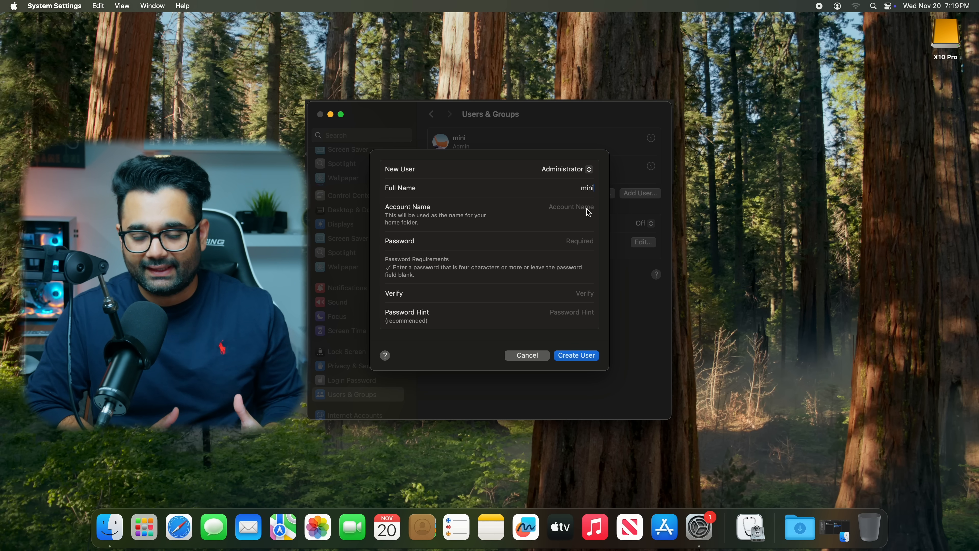
click(562, 207)
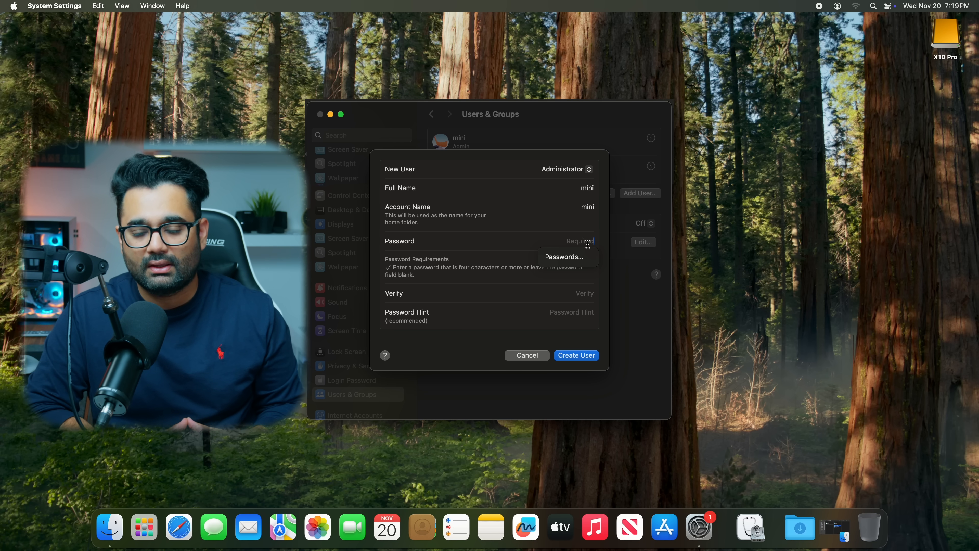
text(••••)
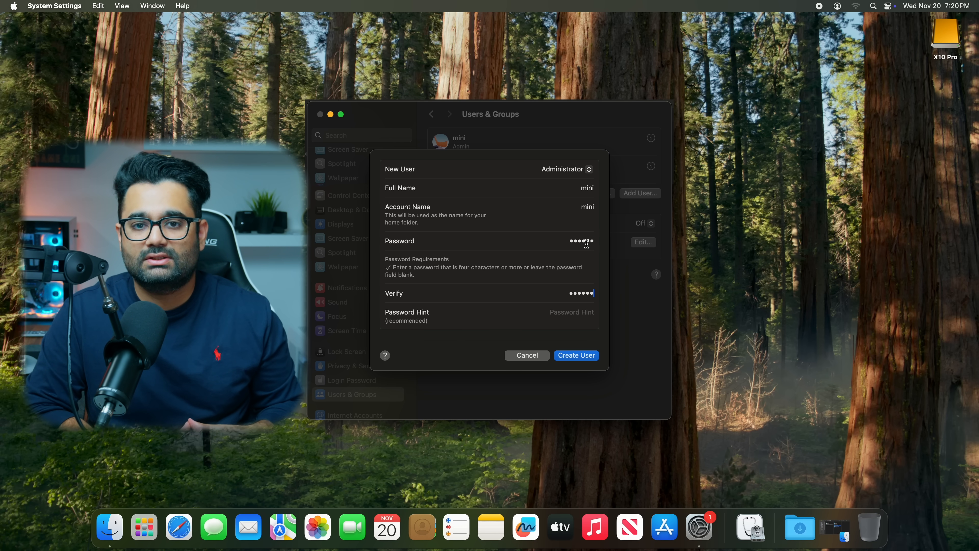
text(hint)
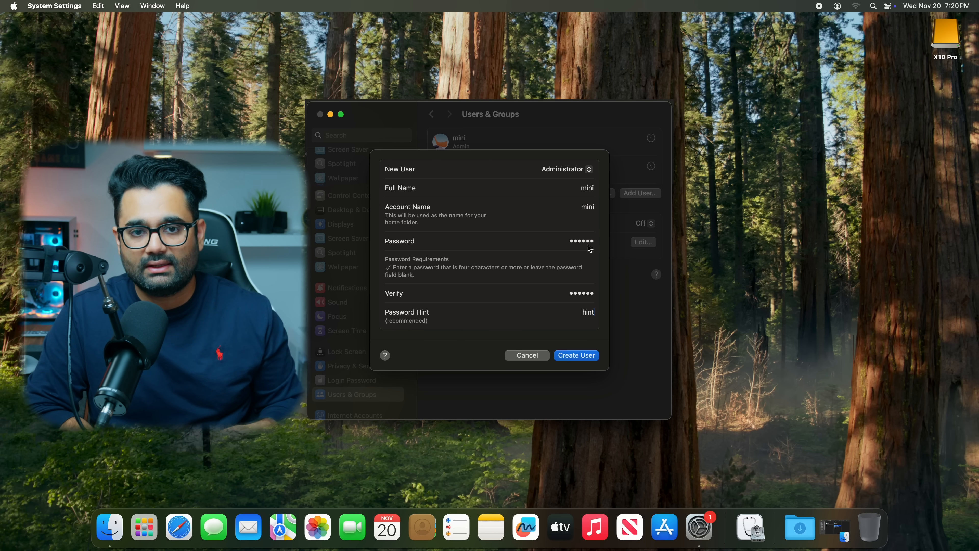
click(576, 355)
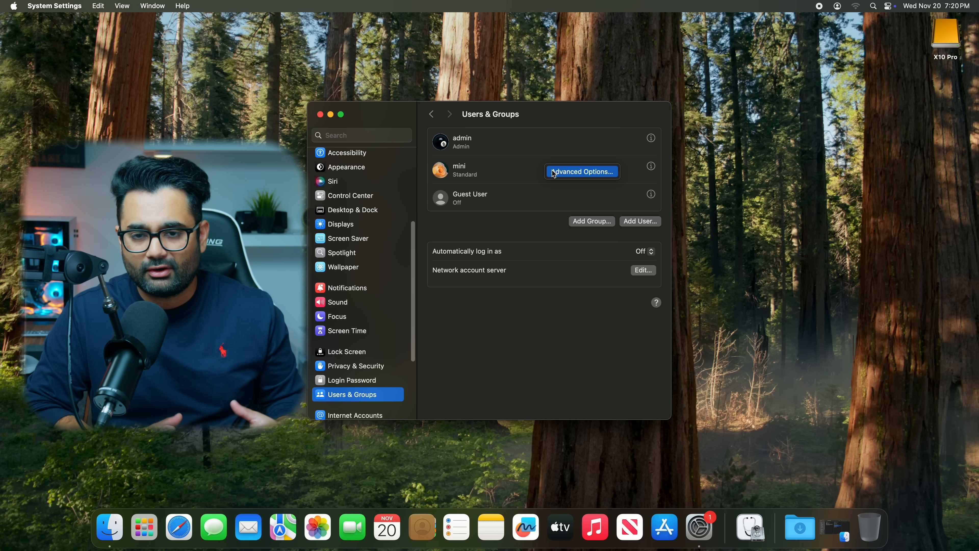
click(581, 171)
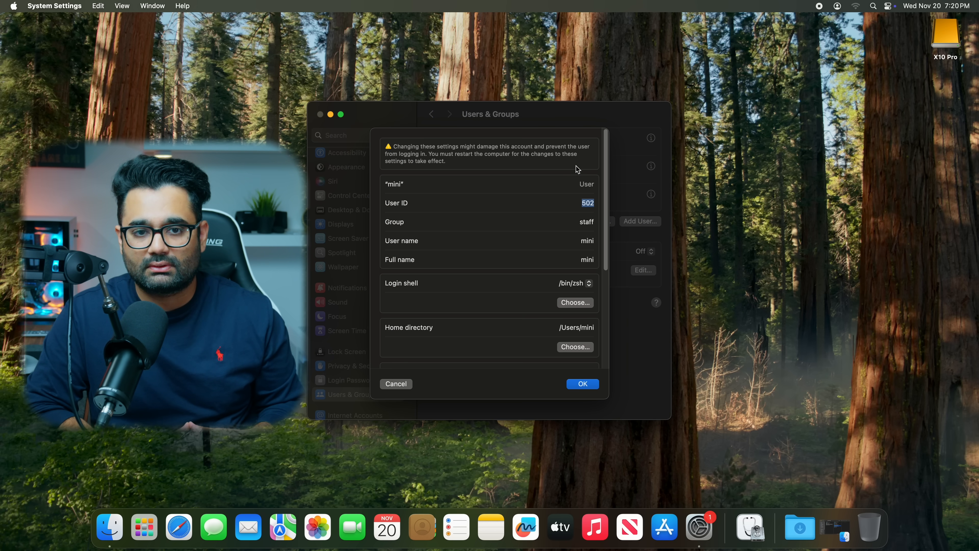
mouse_move(545, 263)
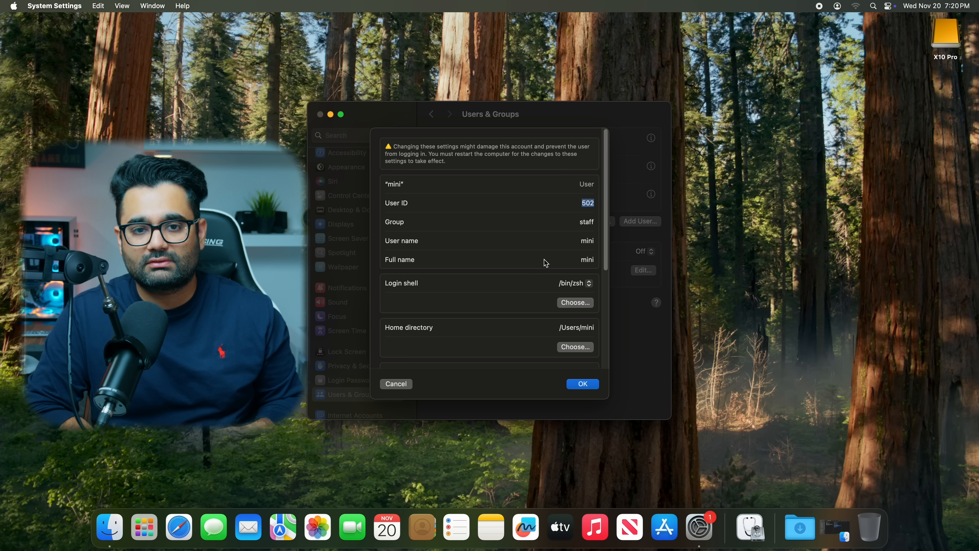
scroll(down, 3)
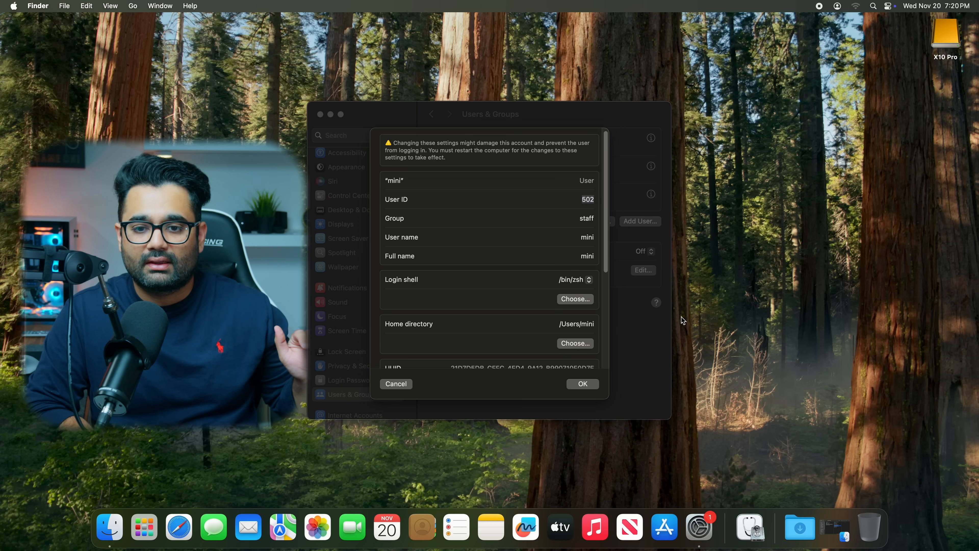
Navigate to the root of Macintosh HD in column view and into Users > mini.
key(cmd+shift+g)
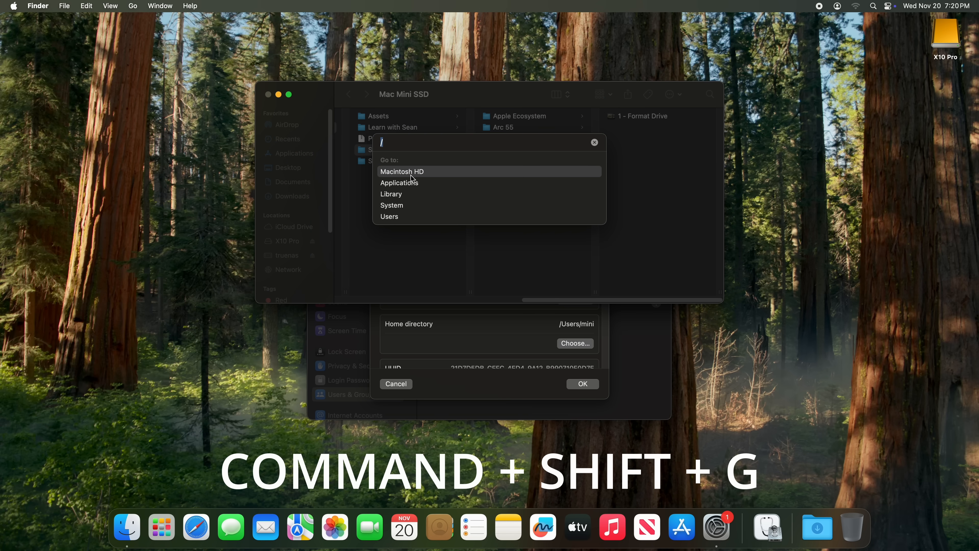
click(402, 171)
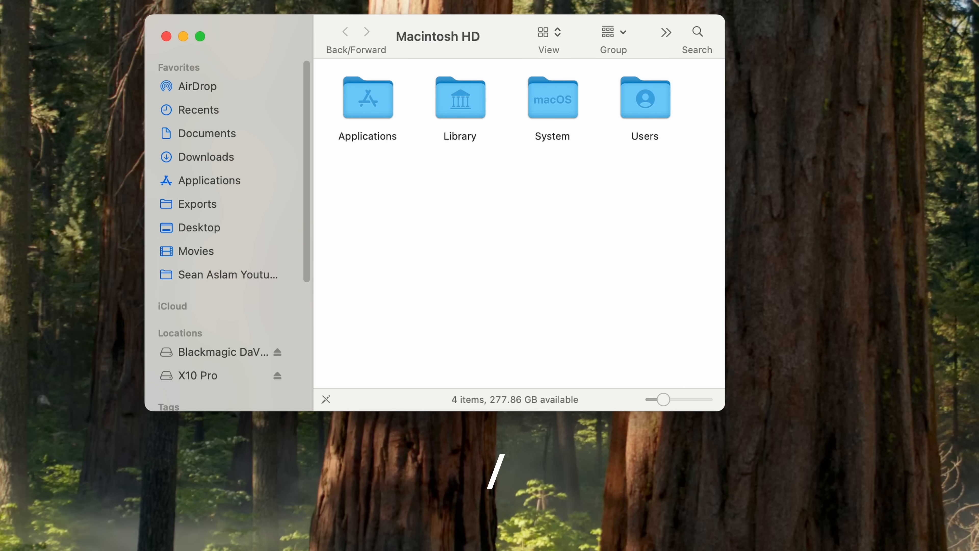
click(549, 32)
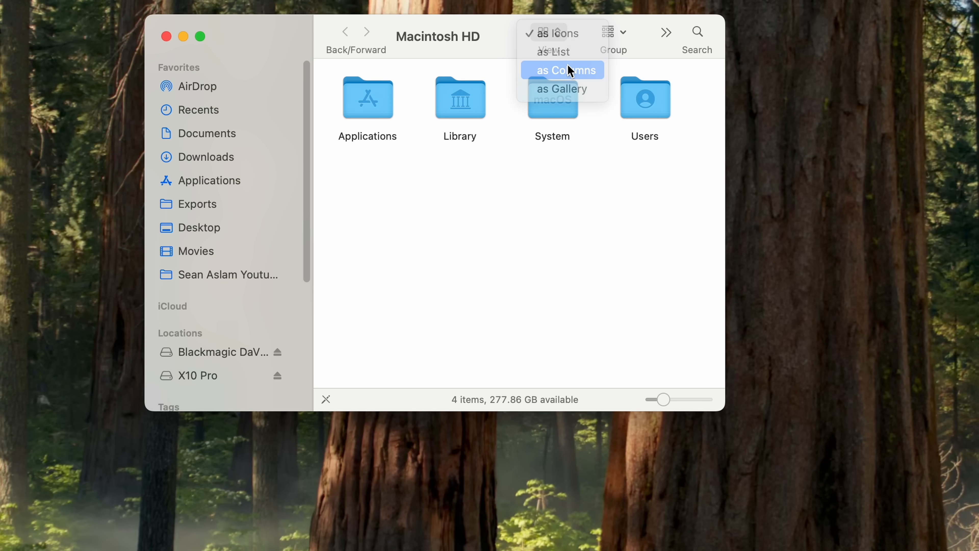
click(562, 70)
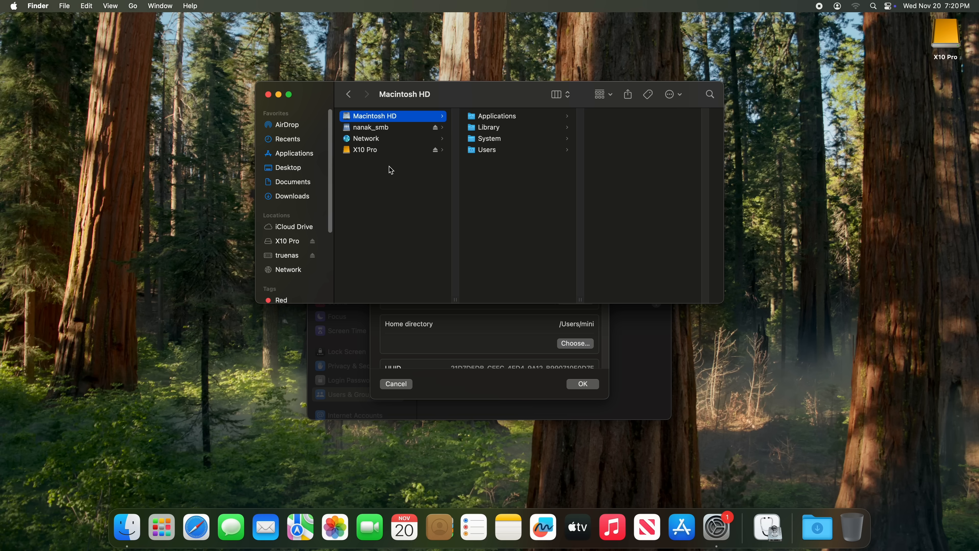
mouse_move(499, 149)
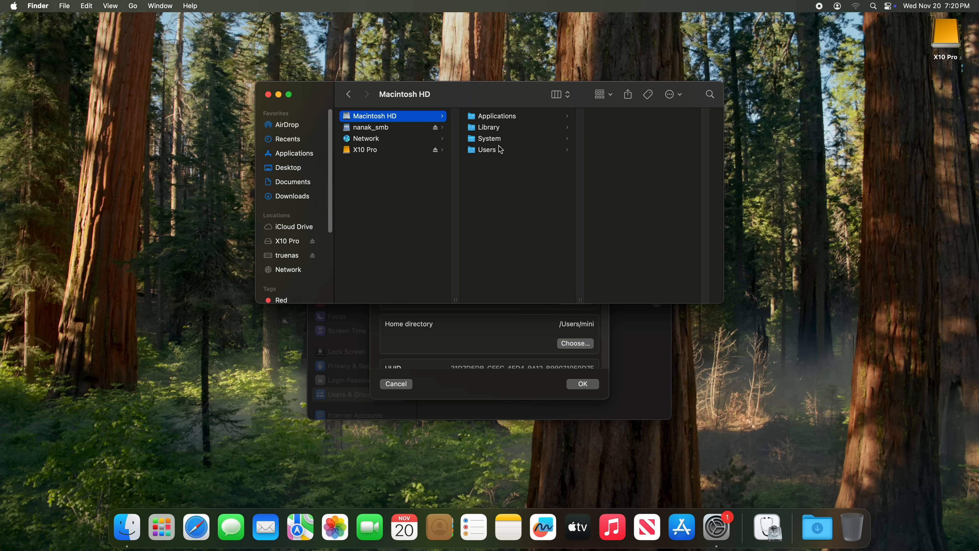
click(487, 149)
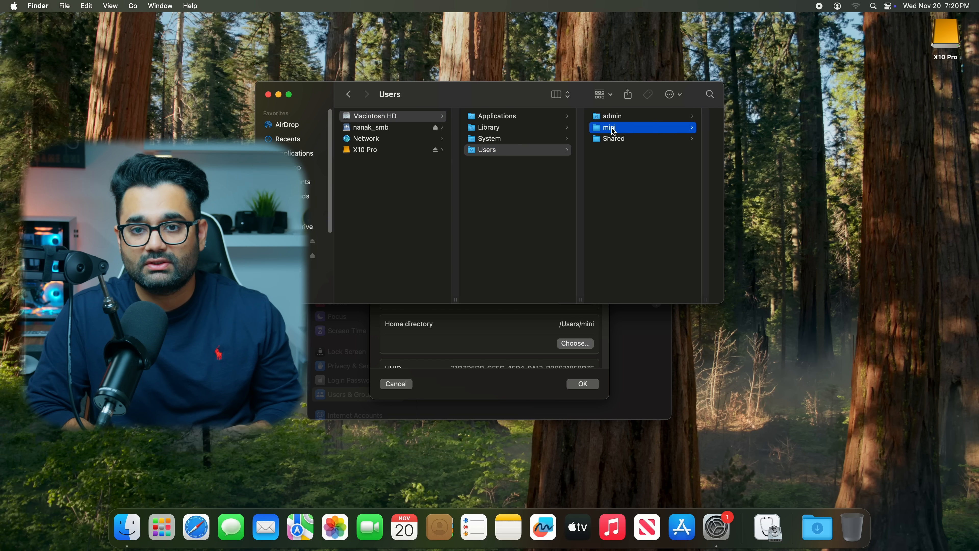
click(609, 127)
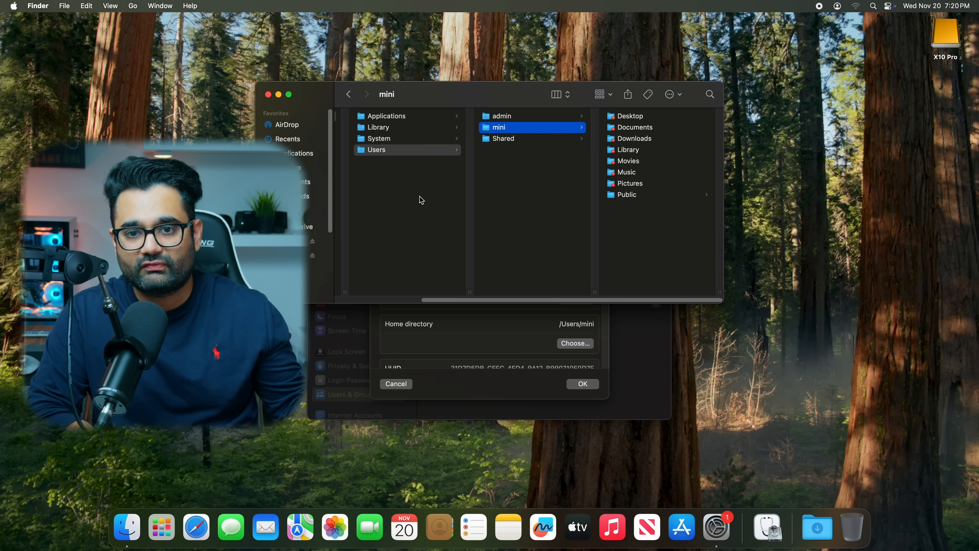
mouse_move(472, 172)
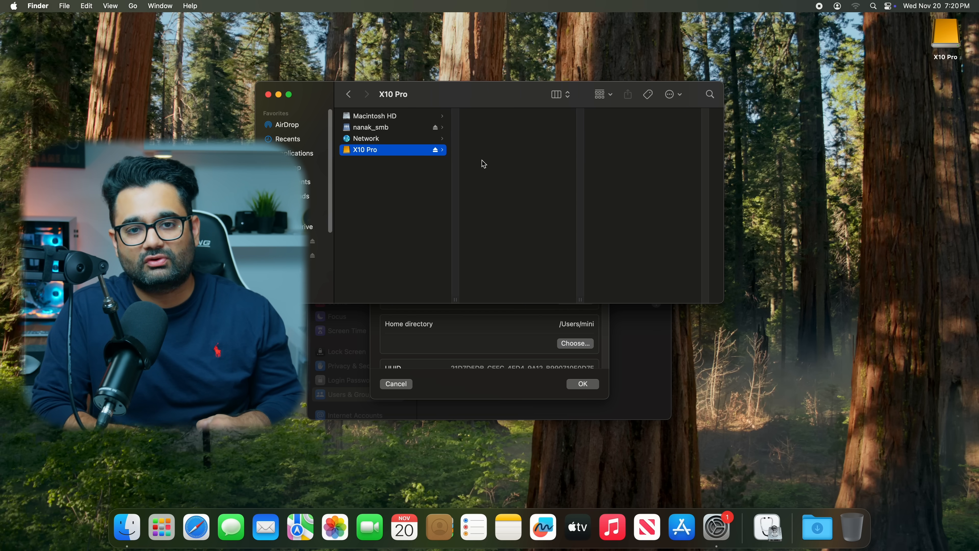
Reveal hidden files and paste the mini home folder's contents onto X10 Pro.
key(cmd+shift+.)
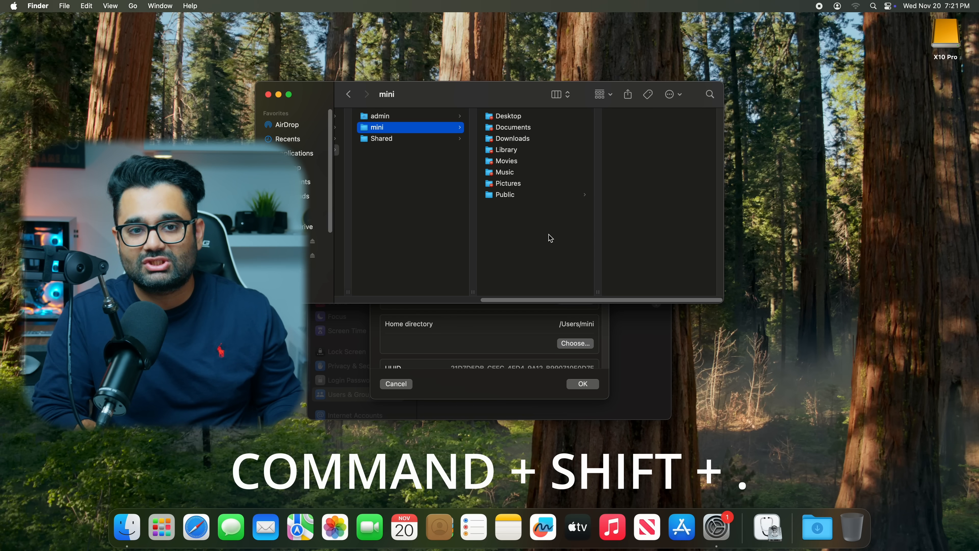
key(cmd+shift+.)
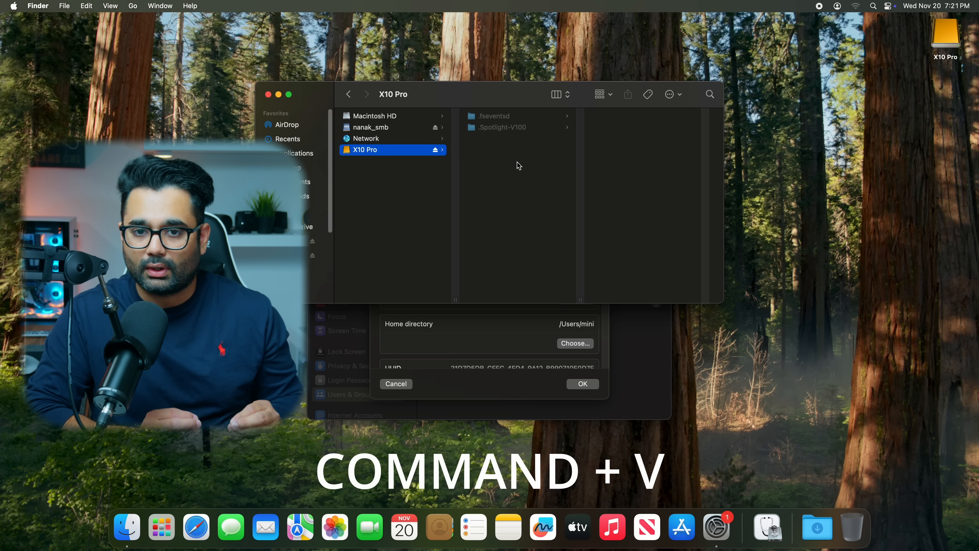
key(cmd+v)
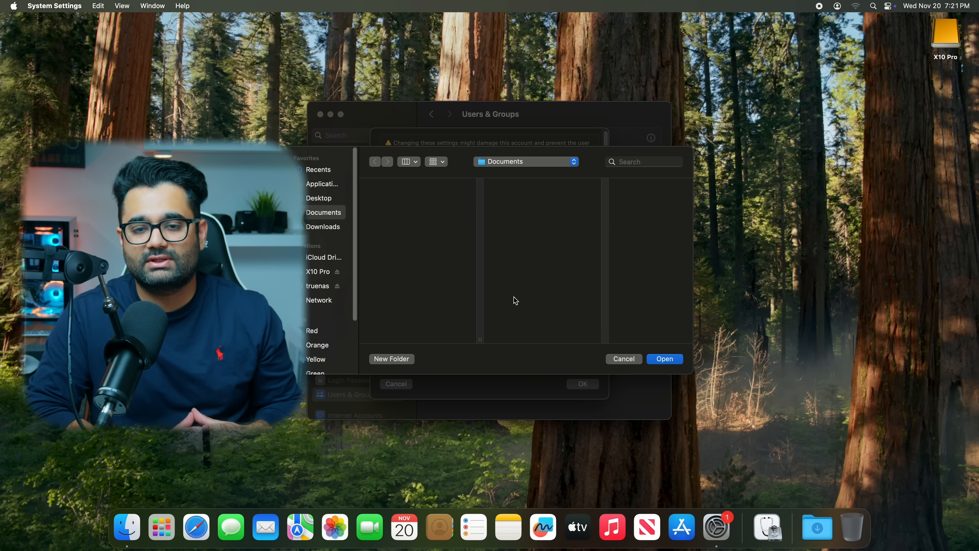
Choose /Volumes/X10 Pro as the mini account's home directory and confirm.
click(526, 161)
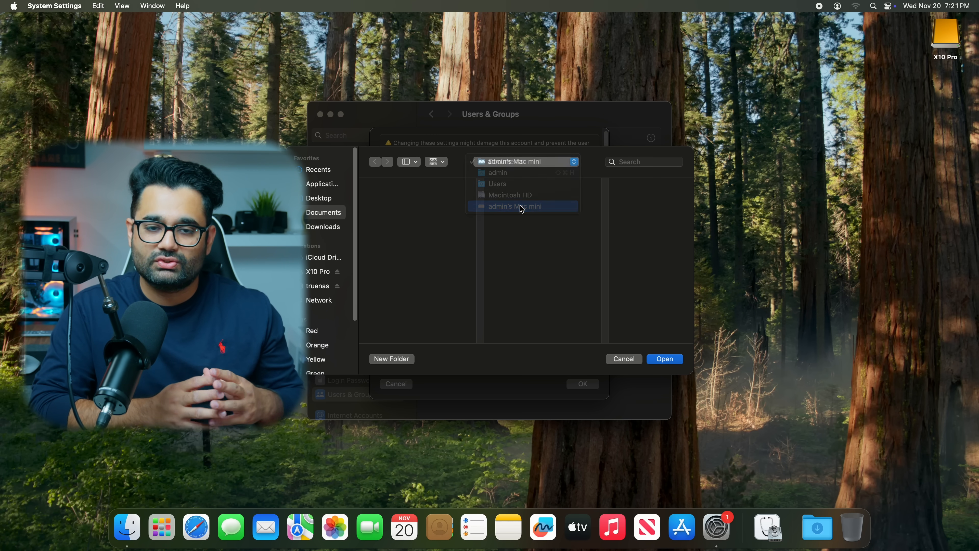
click(517, 206)
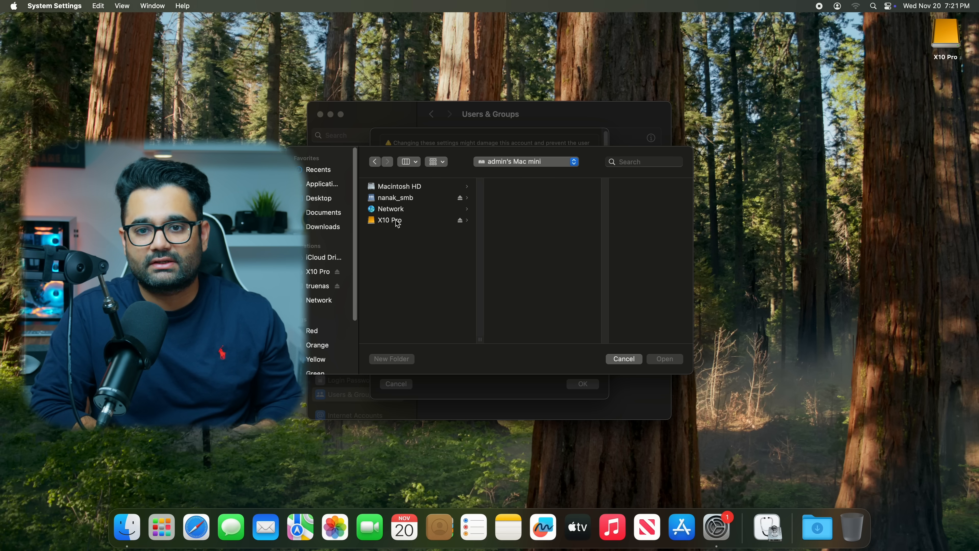
click(389, 220)
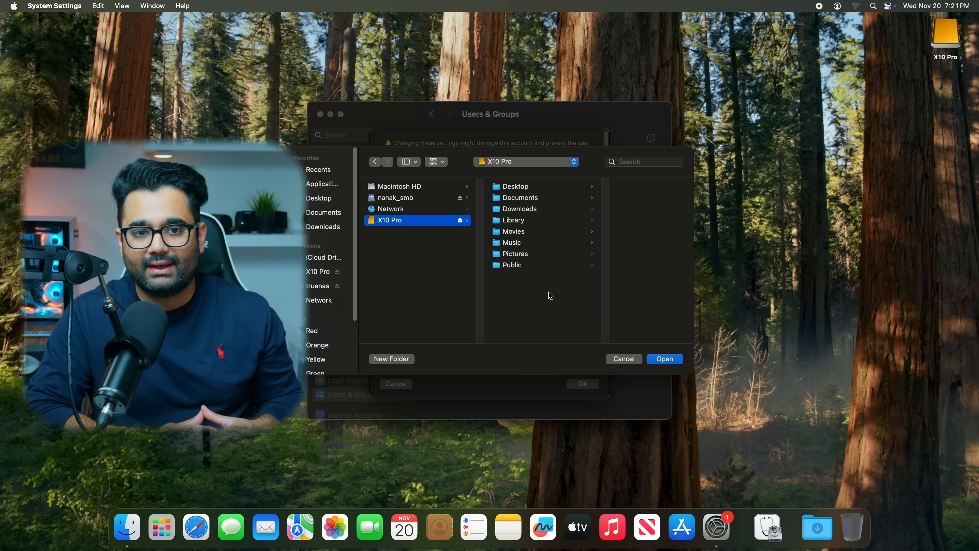
click(664, 358)
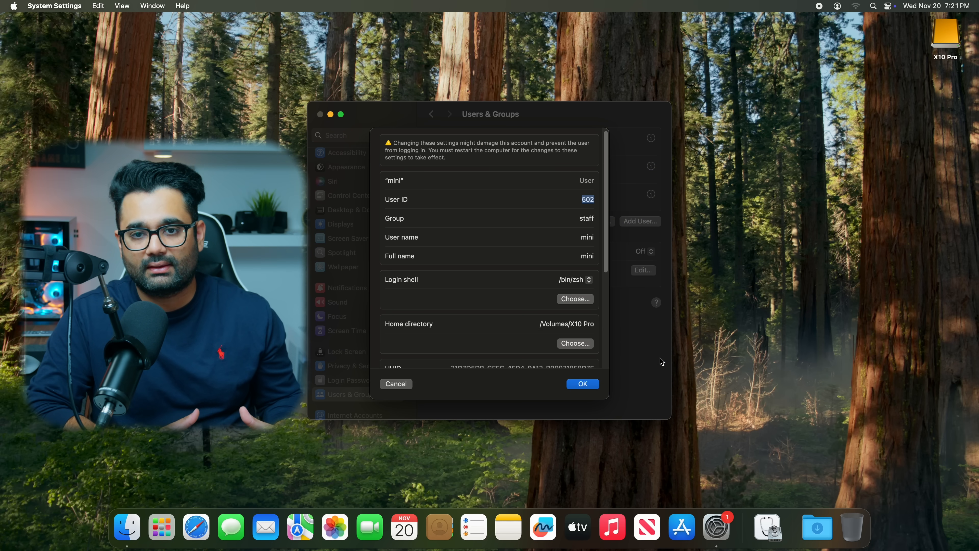
click(582, 384)
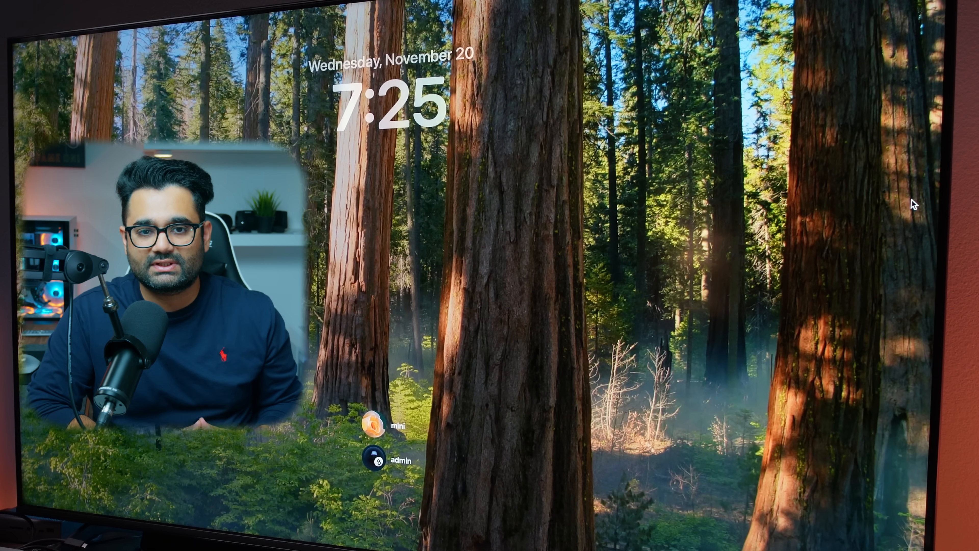
Log in as mini, skipping Accessibility and continuing past Data & Privacy.
click(374, 423)
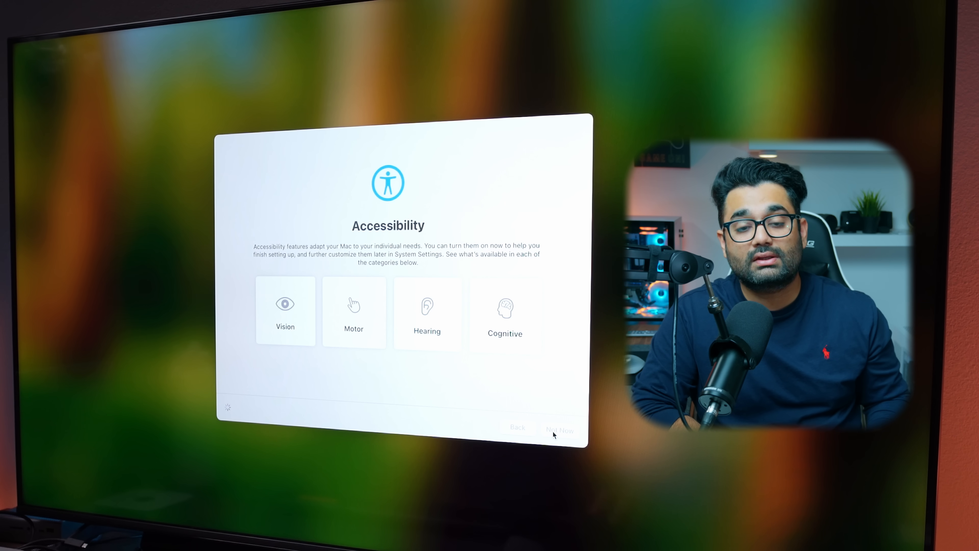
click(560, 429)
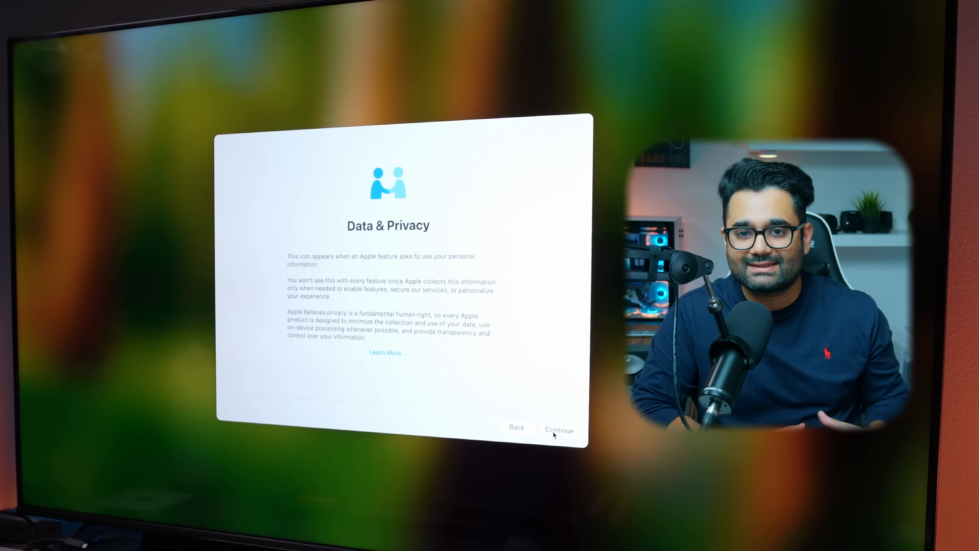
click(559, 430)
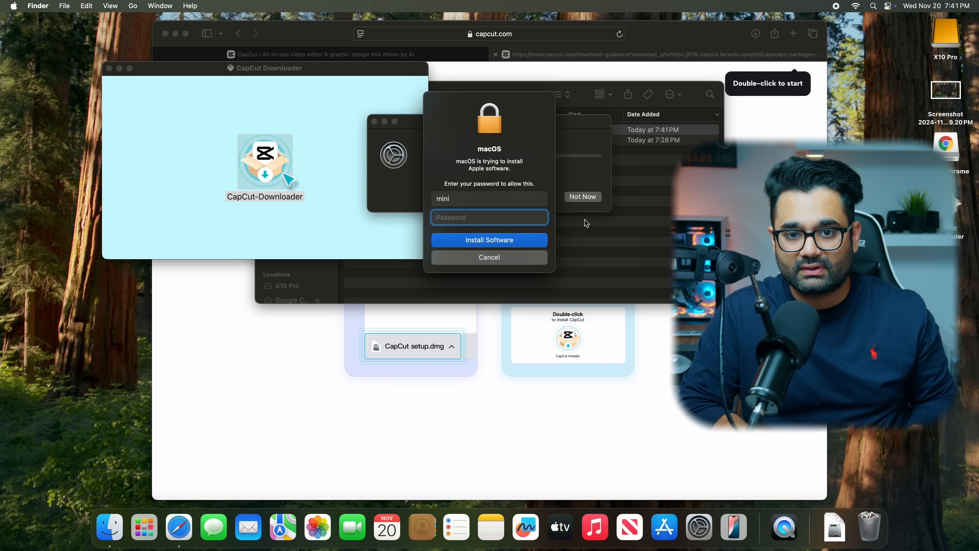
Authorise the DaVinci Resolve 19 installation with the password prompts.
click(489, 240)
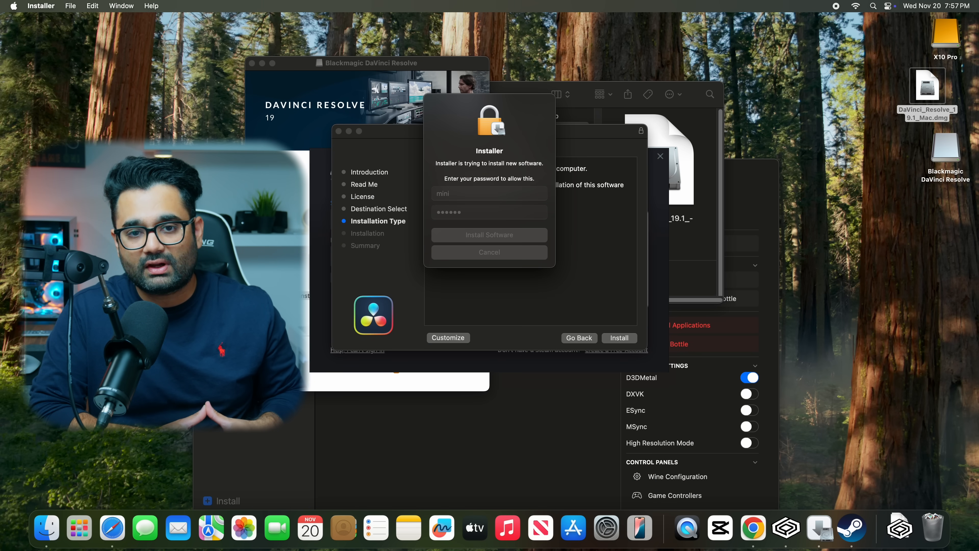
click(489, 235)
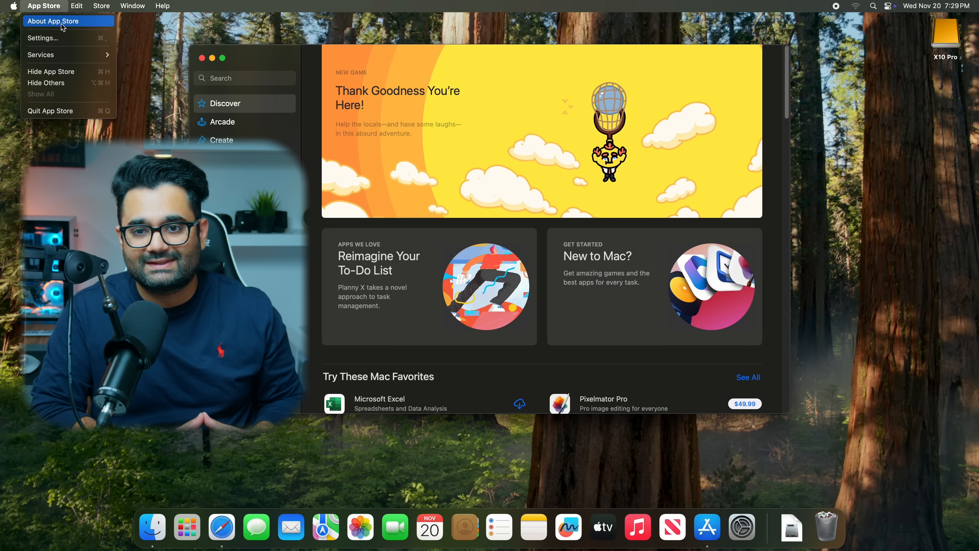
Bring up App Store Settings from the App Store menu.
click(42, 38)
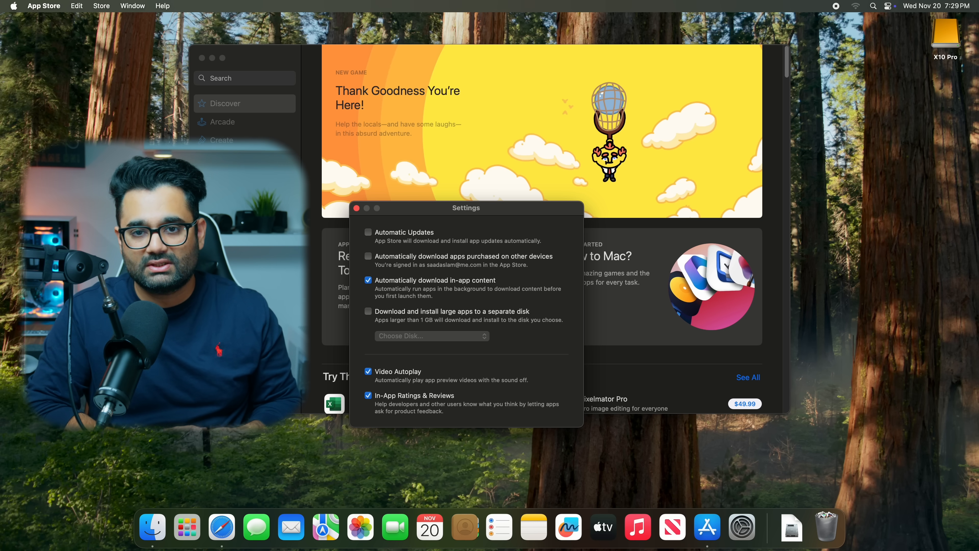
click(368, 312)
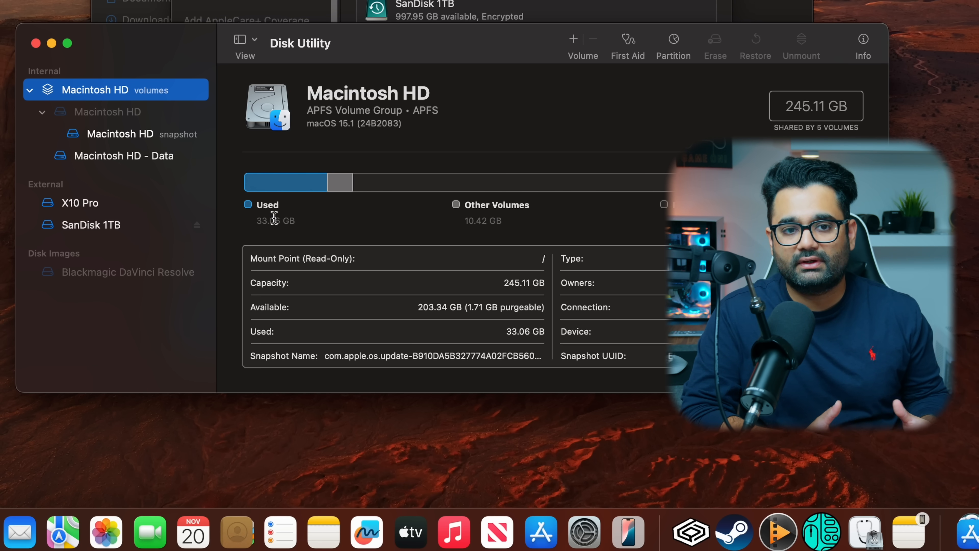
View the X10 Pro drive's details, mounted at /Volumes/X10 Pro with 208.61 GB used of 999.99 GB.
click(80, 202)
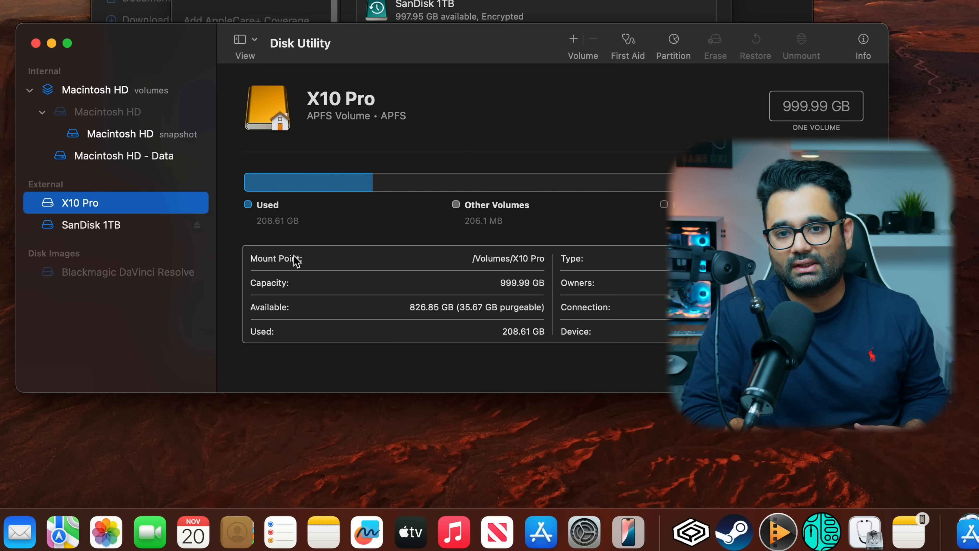
right_click(945, 87)
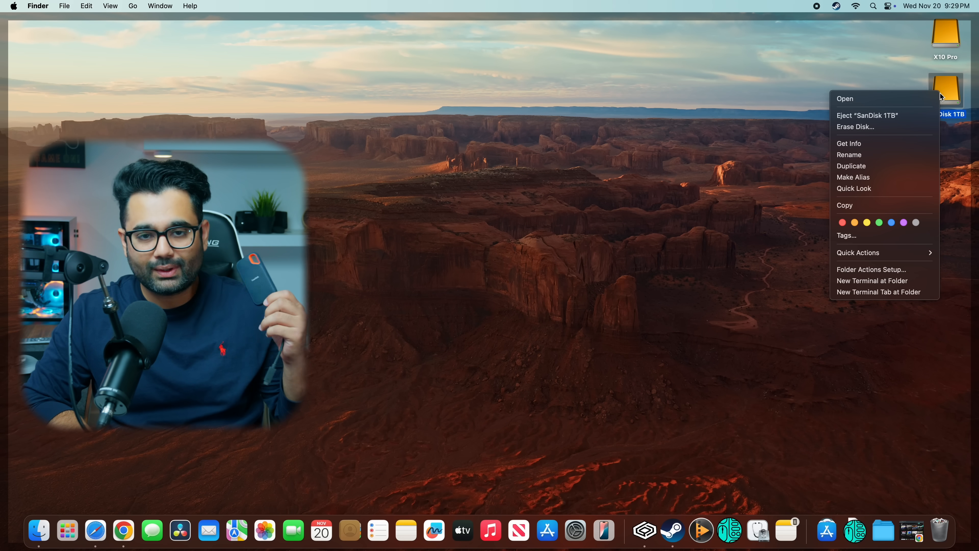
mouse_move(884, 127)
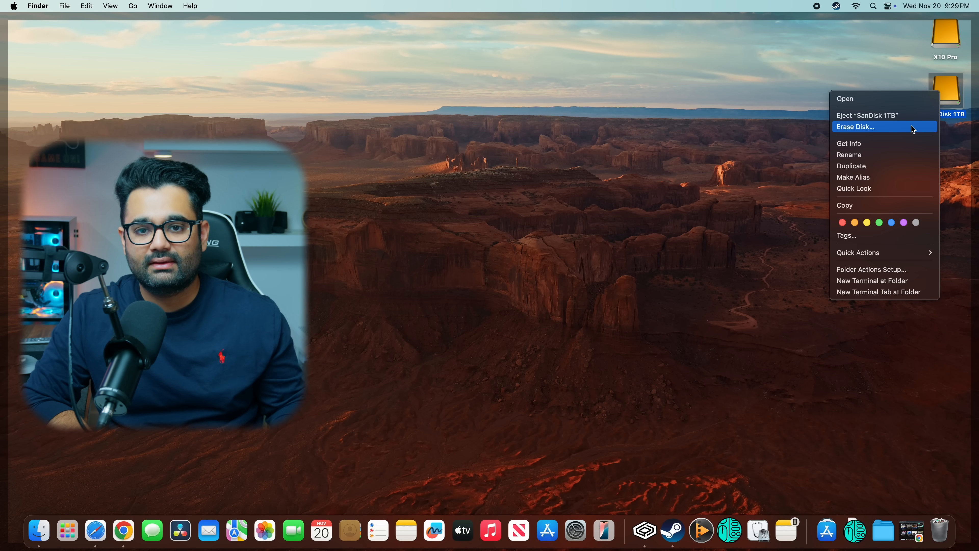
Erase the SanDisk 1TB drive, reformatting it as APFS (Apple File System).
click(856, 126)
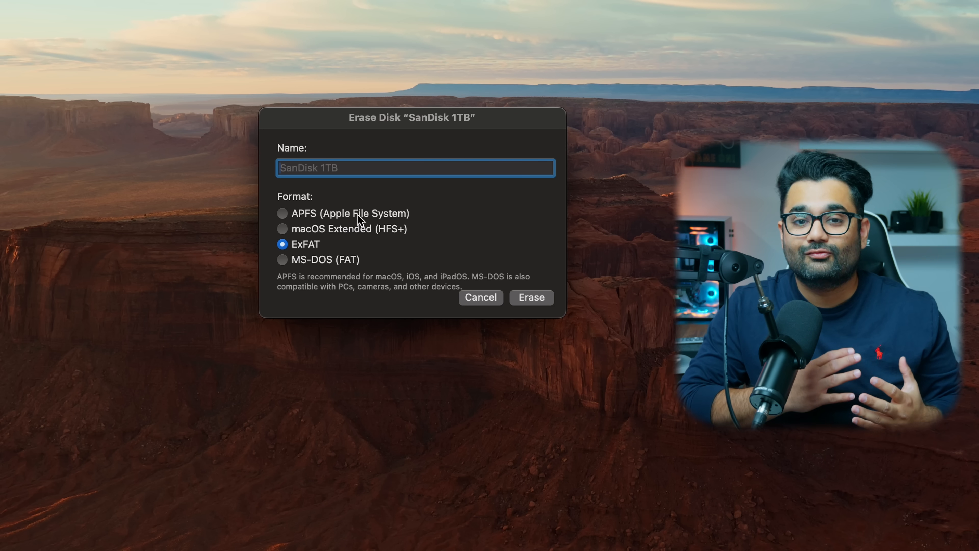
click(282, 213)
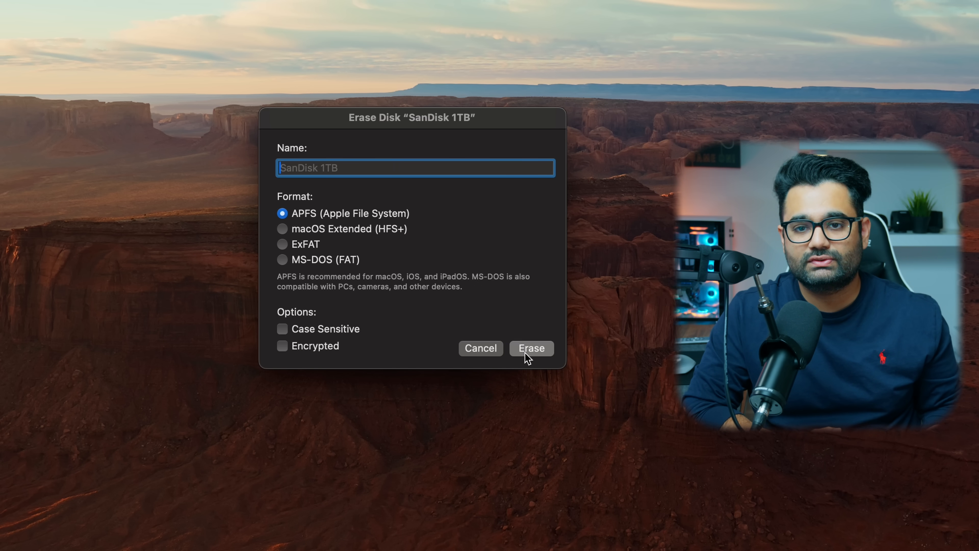
click(530, 348)
text(timemac)
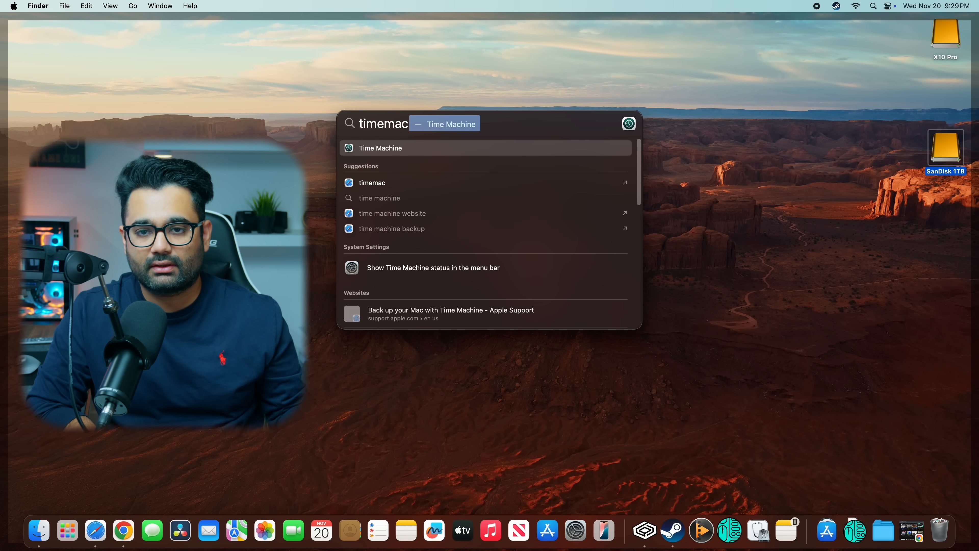
Set up Time Machine with SanDisk 1TB as an encrypted backup disk, now waiting to back up.
click(379, 148)
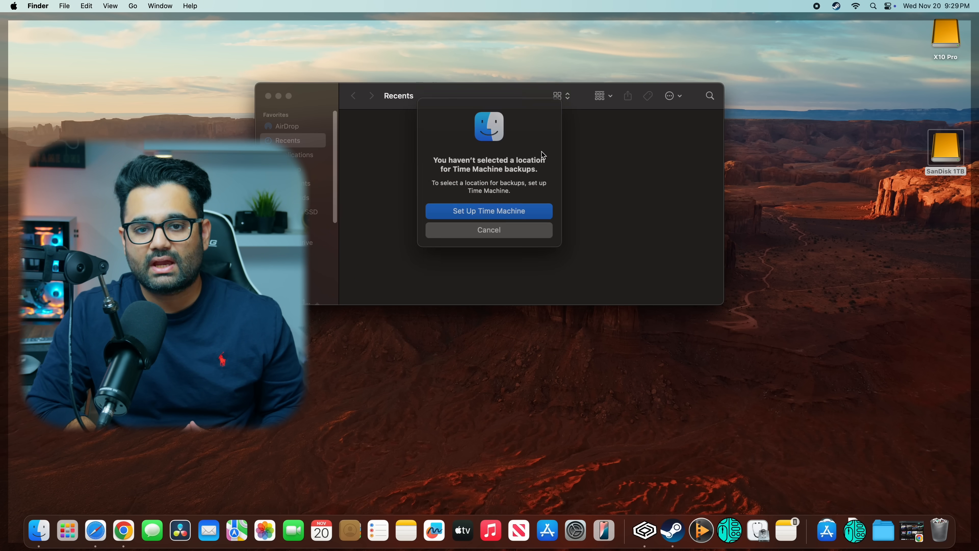
click(489, 211)
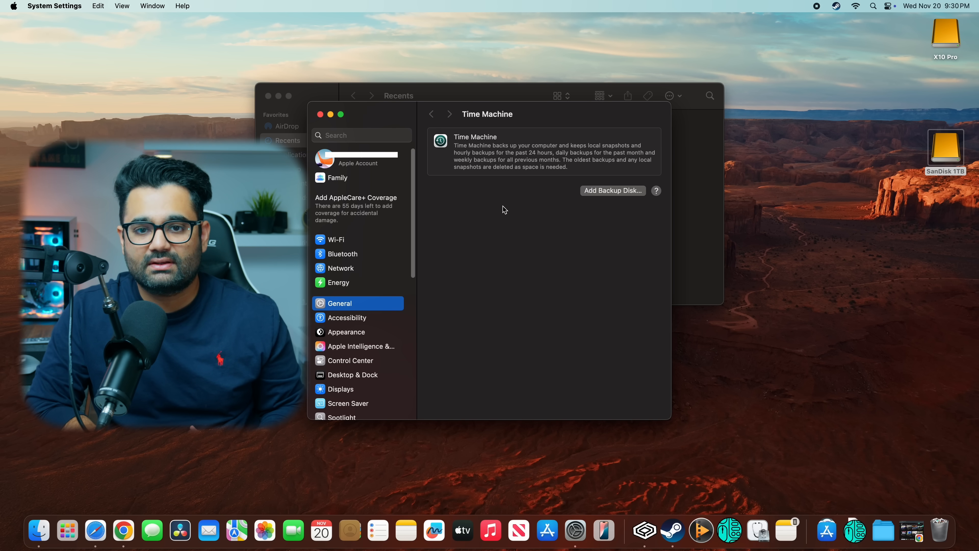
click(612, 190)
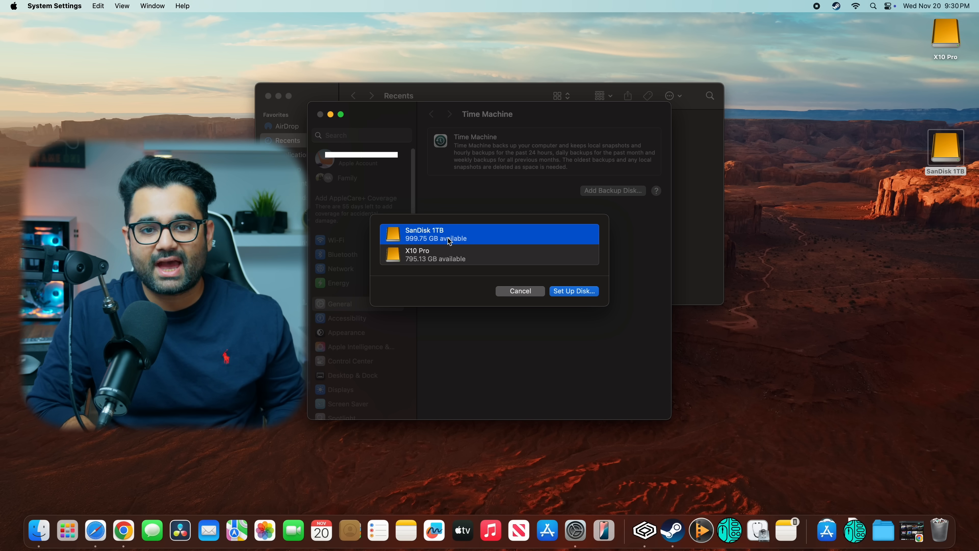
click(572, 290)
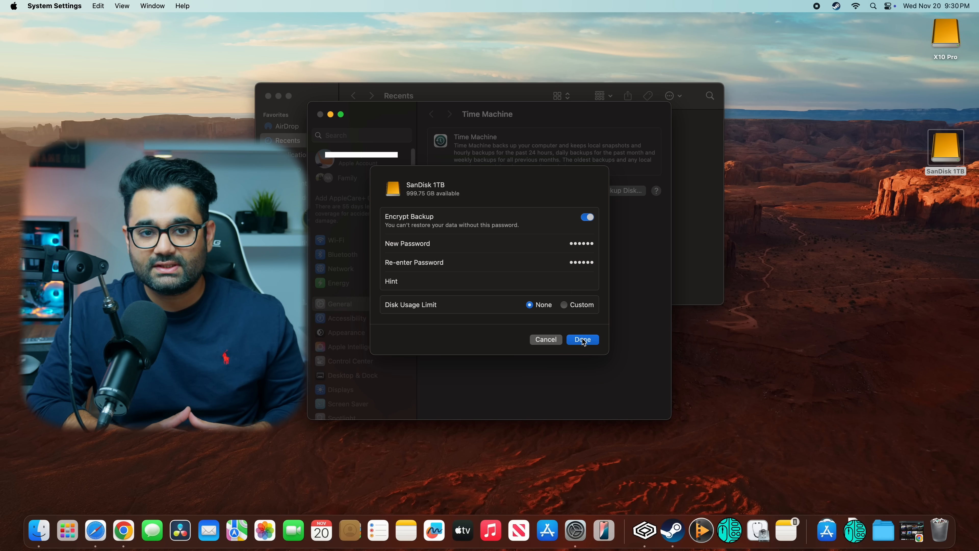
click(581, 339)
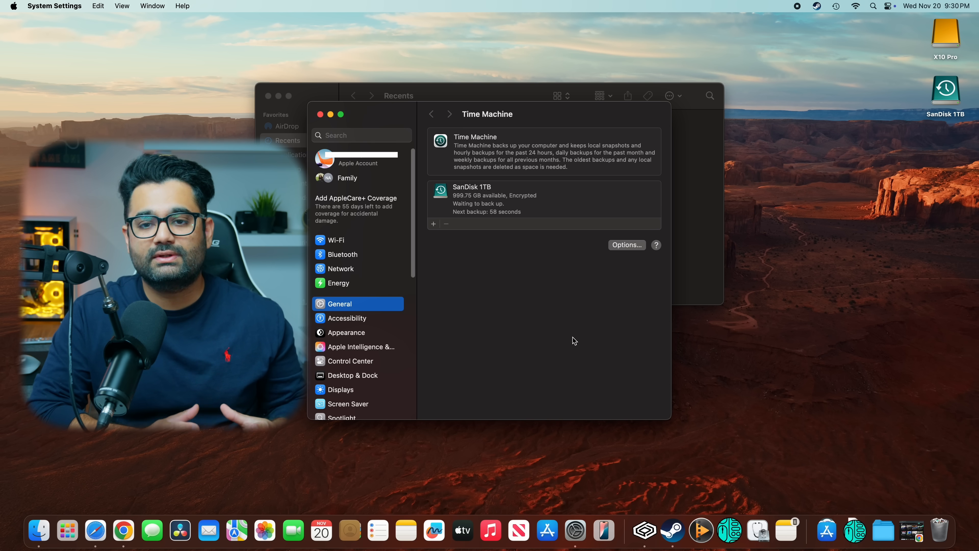
Remove X10 Pro from Time Machine's Exclude from Backups list, keeping only SanDisk 1TB excluded.
click(626, 244)
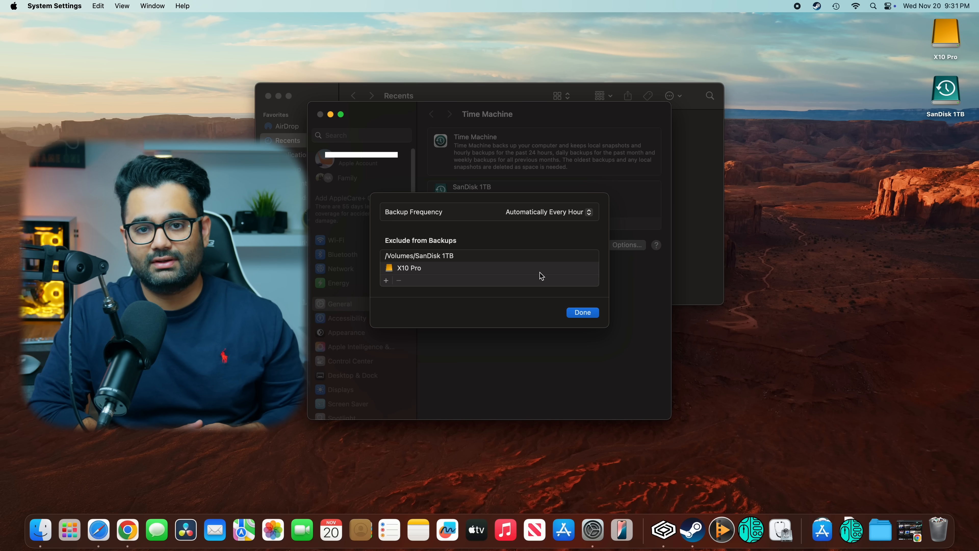
click(409, 267)
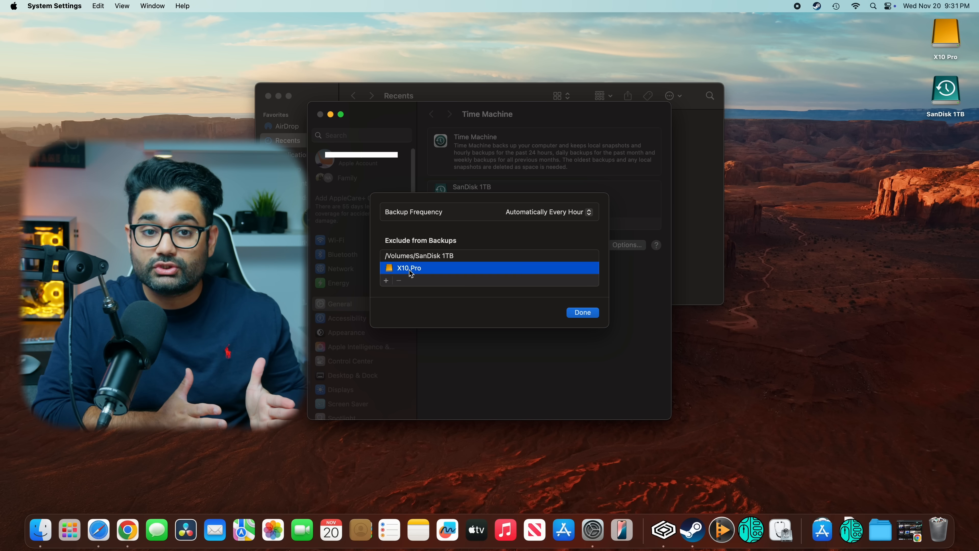
click(418, 255)
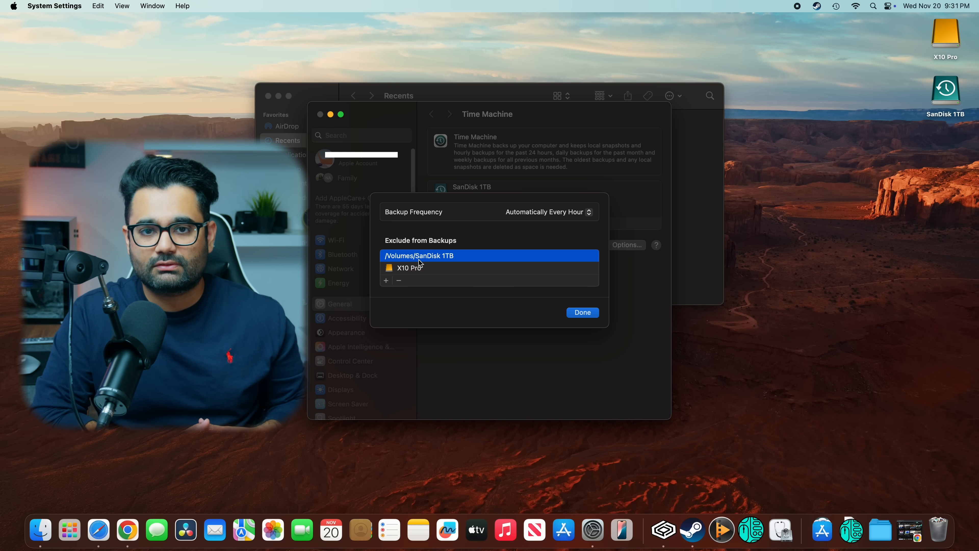
click(409, 267)
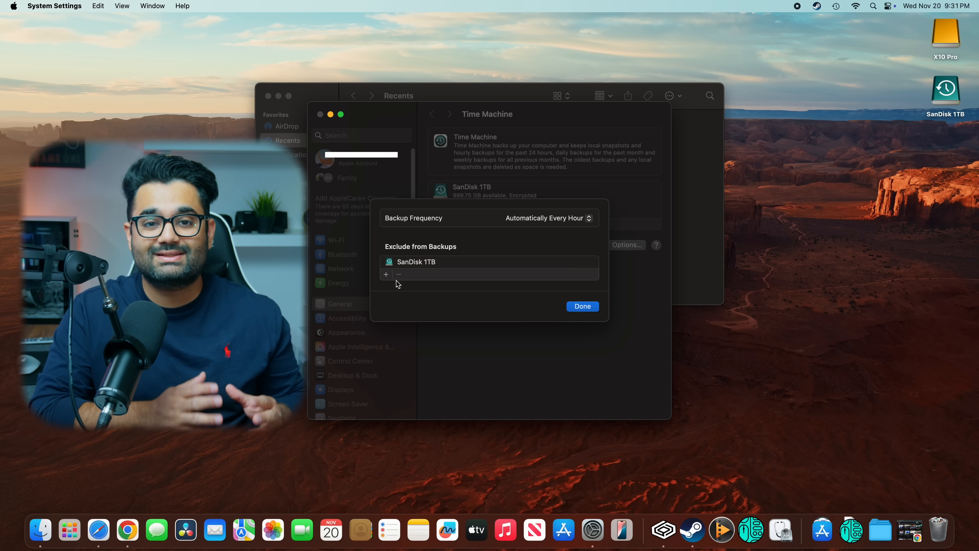
mouse_move(536, 305)
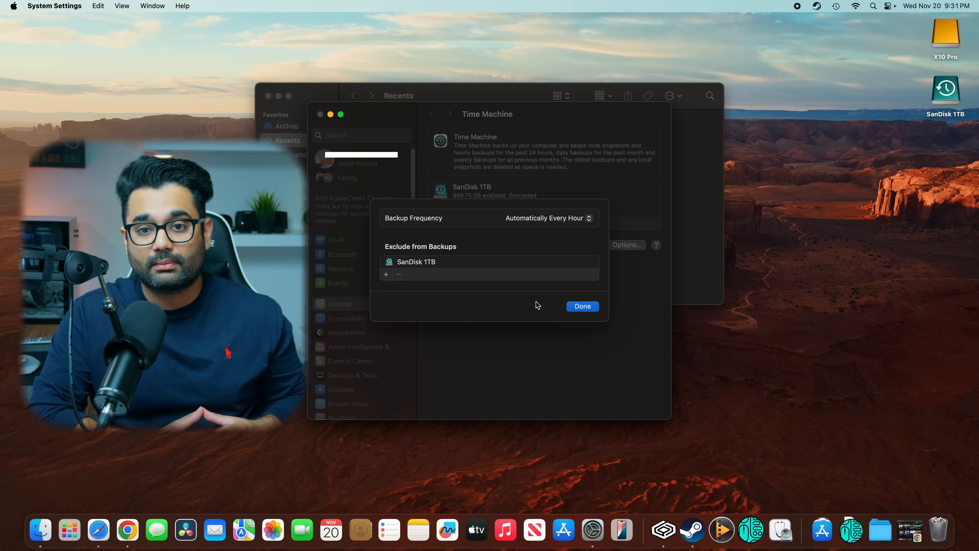
click(581, 306)
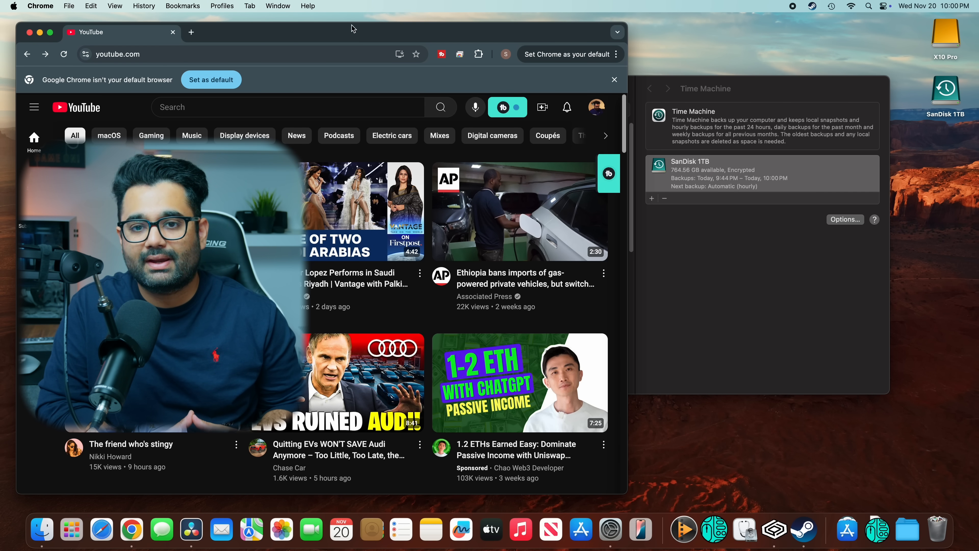
Open the Mac Mini SSD Test project in DaVinci Resolve with its clips on the timeline.
click(802, 531)
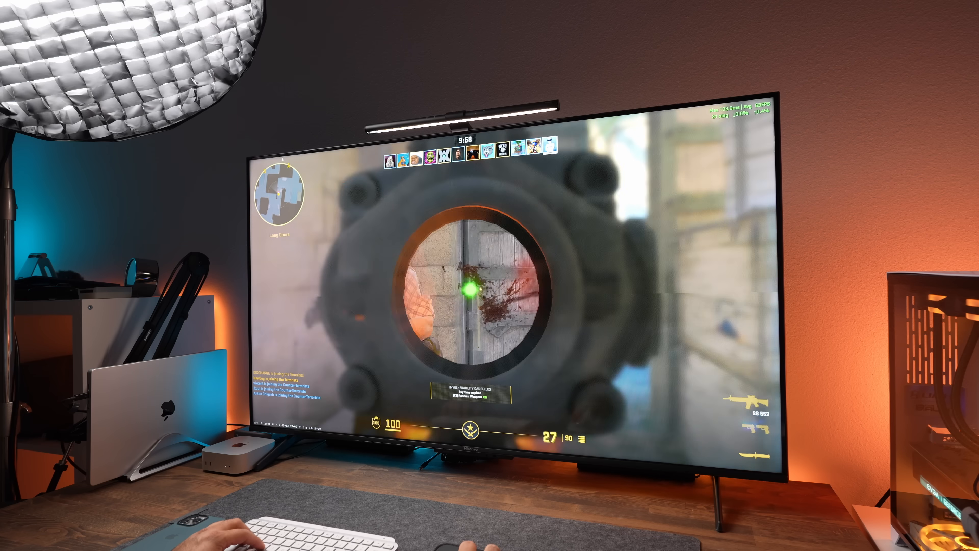
click(468, 287)
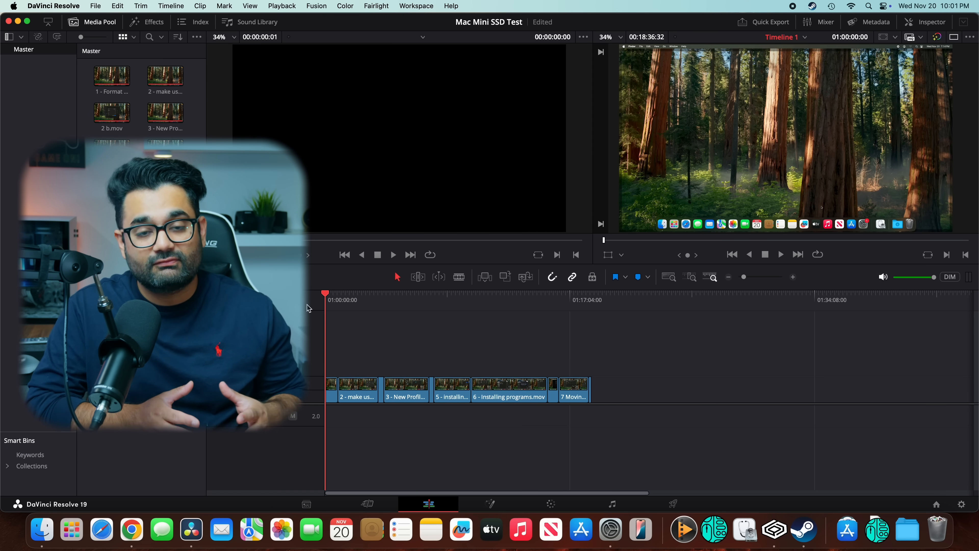
click(462, 300)
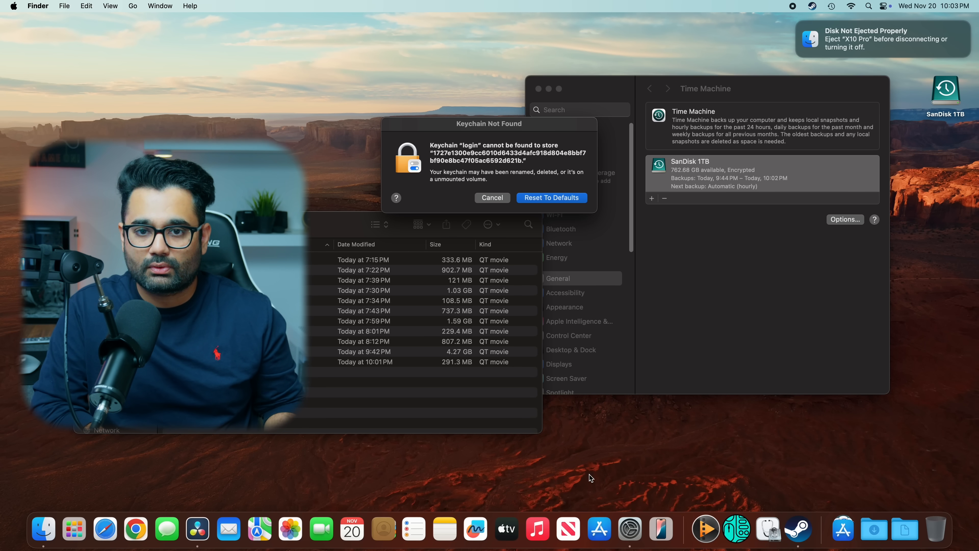
Dismiss the Keychain Not Found alerts and relaunch DaVinci Resolve from the Dock.
click(796, 529)
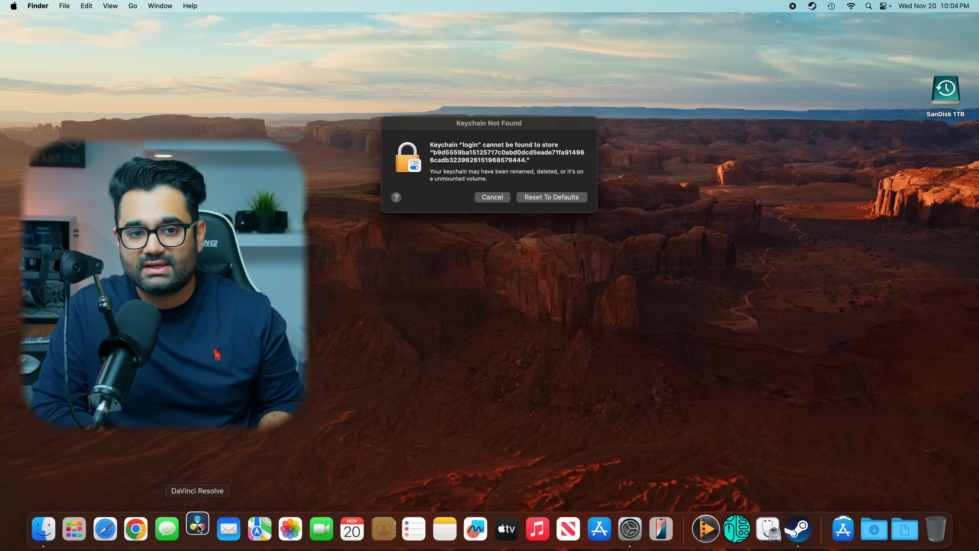
click(198, 529)
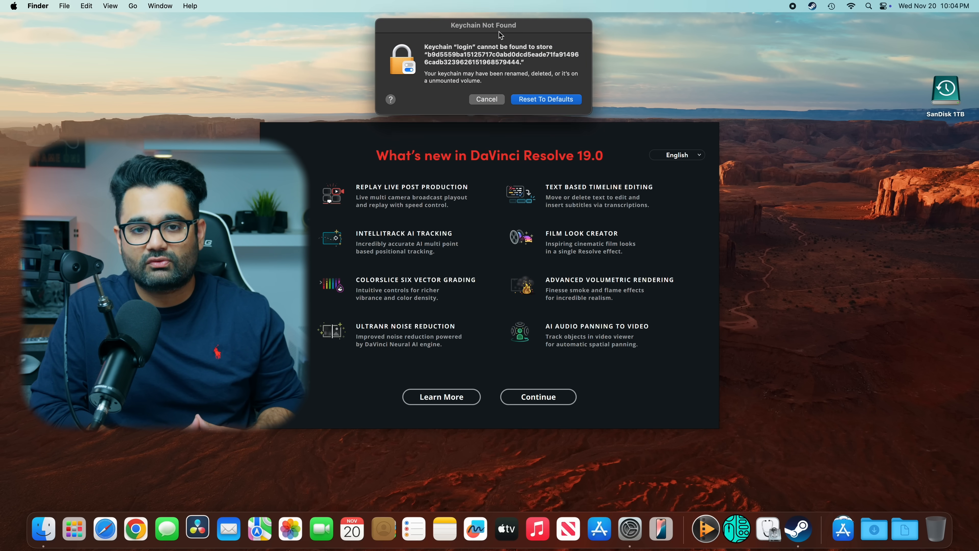
click(538, 397)
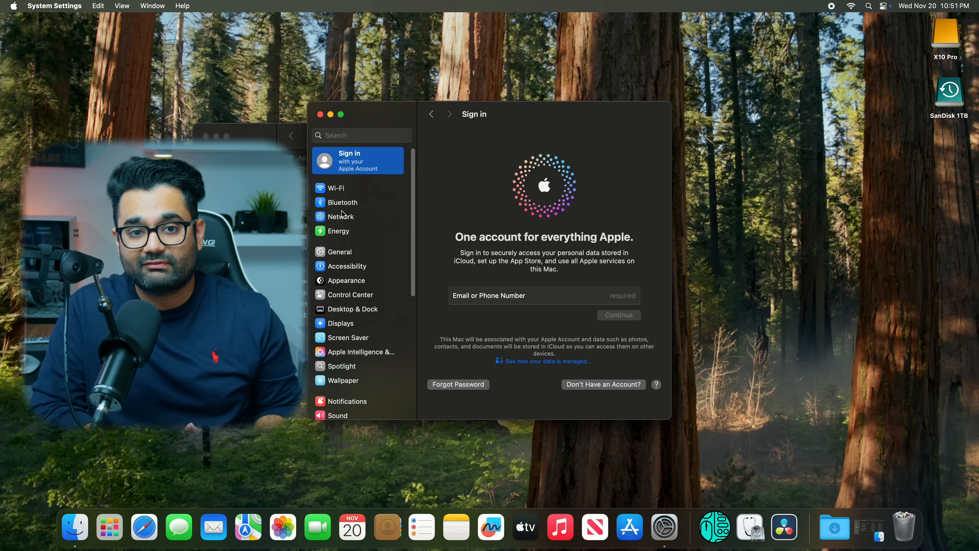
mouse_move(390, 259)
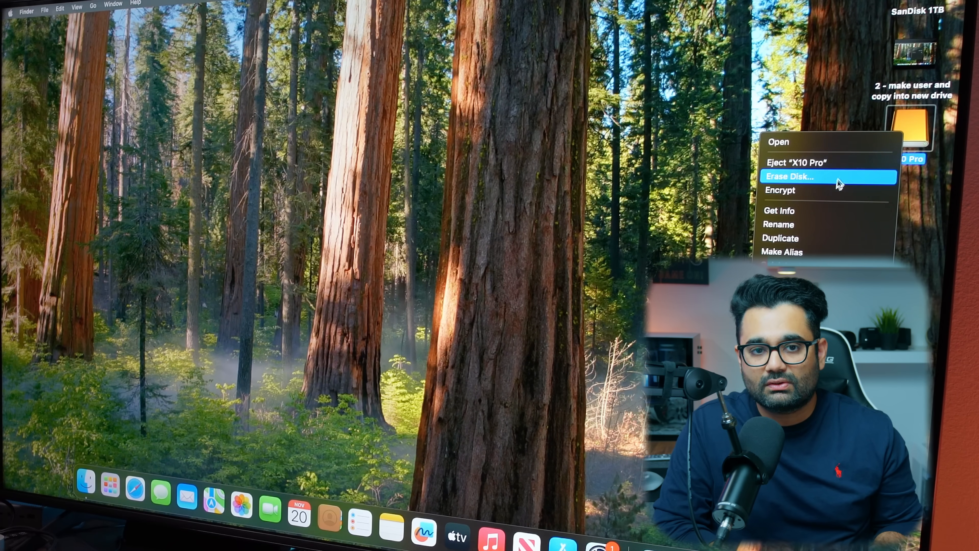
Erase the X10 Pro desktop drive as an APFS volume named X10 Pro, confirming data deletion.
click(791, 176)
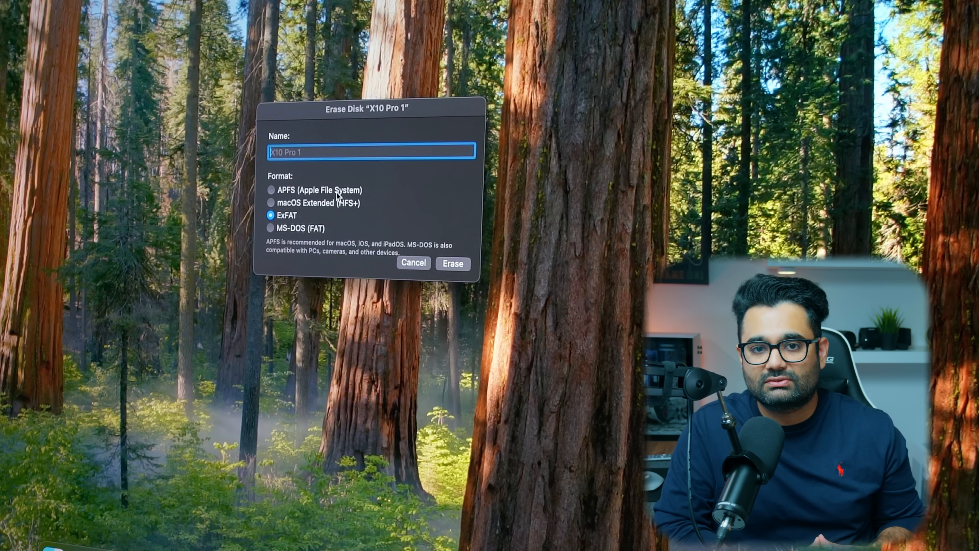
click(270, 189)
text(X10 Pro)
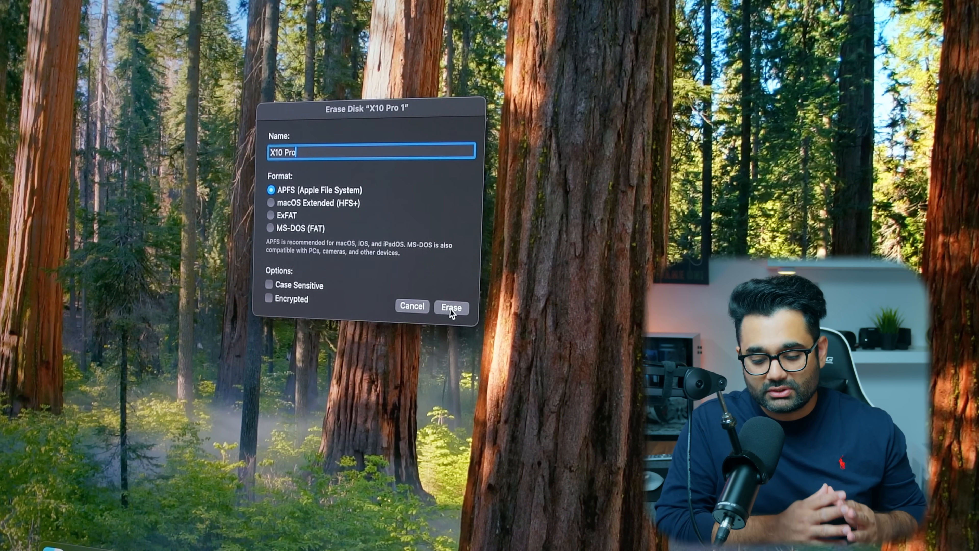
click(451, 307)
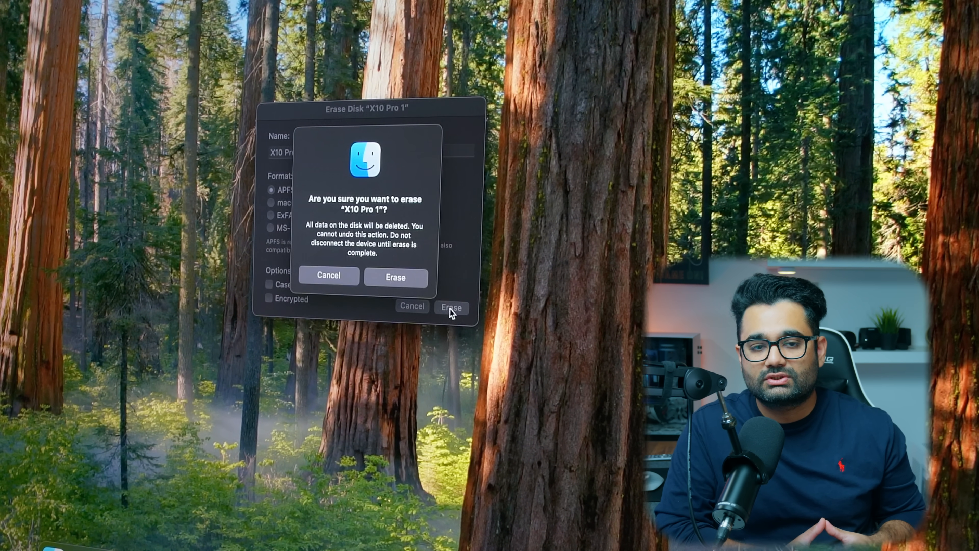
click(395, 278)
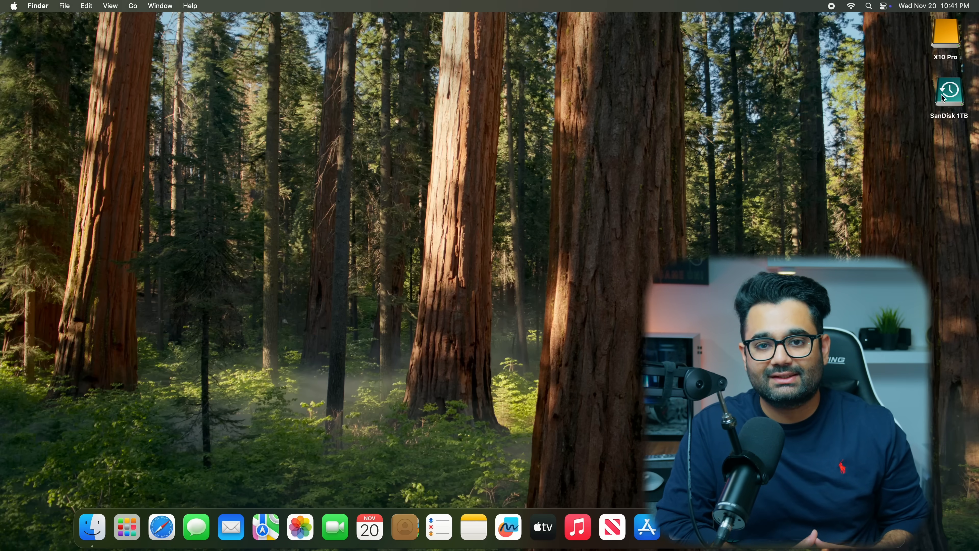
double_click(949, 92)
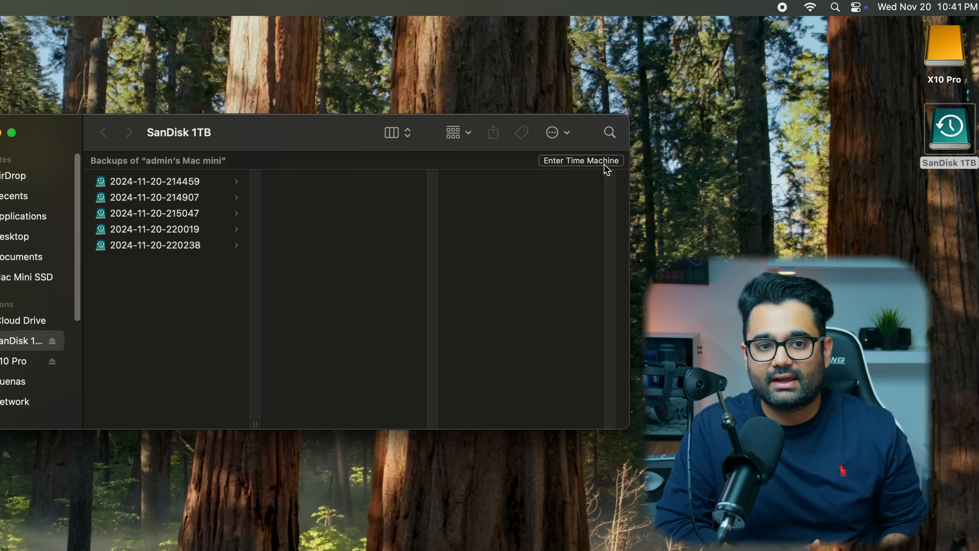
click(580, 161)
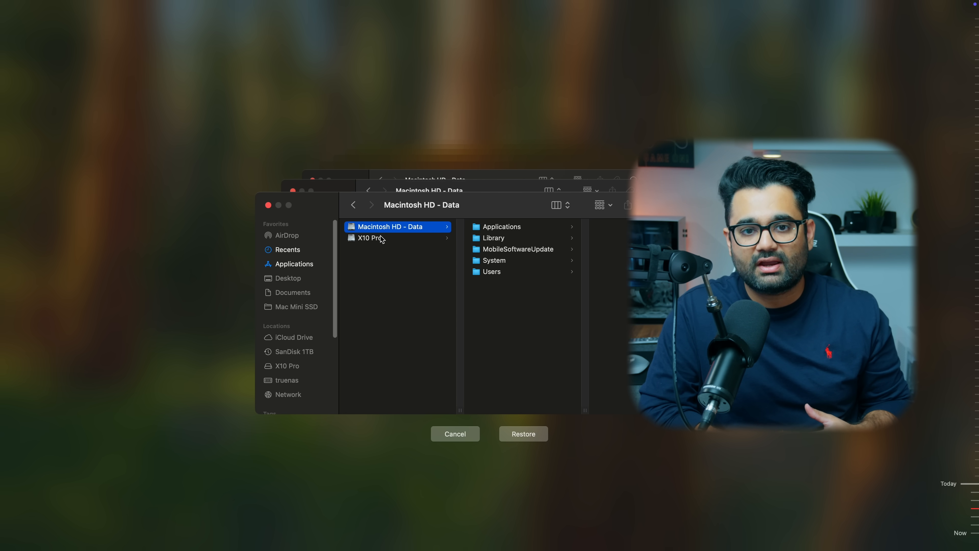
click(371, 238)
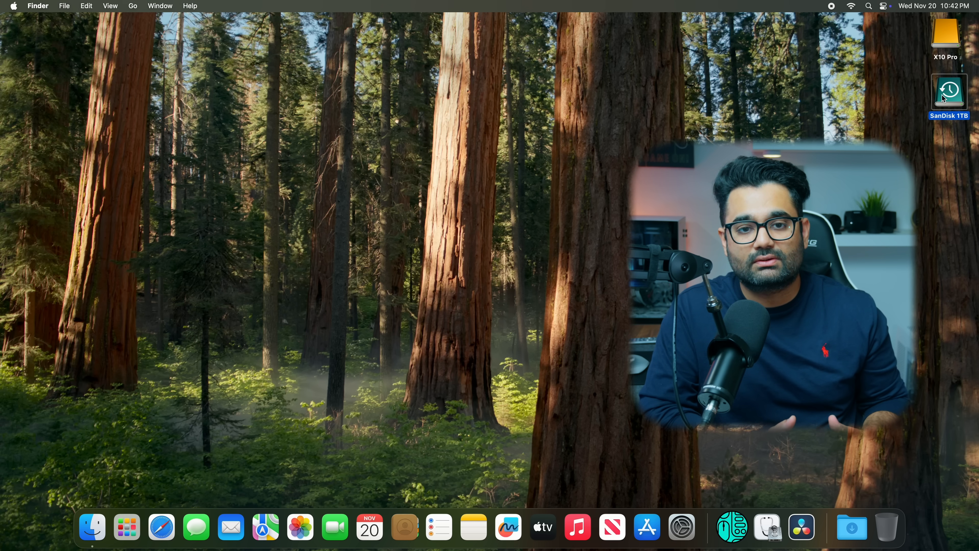
double_click(949, 91)
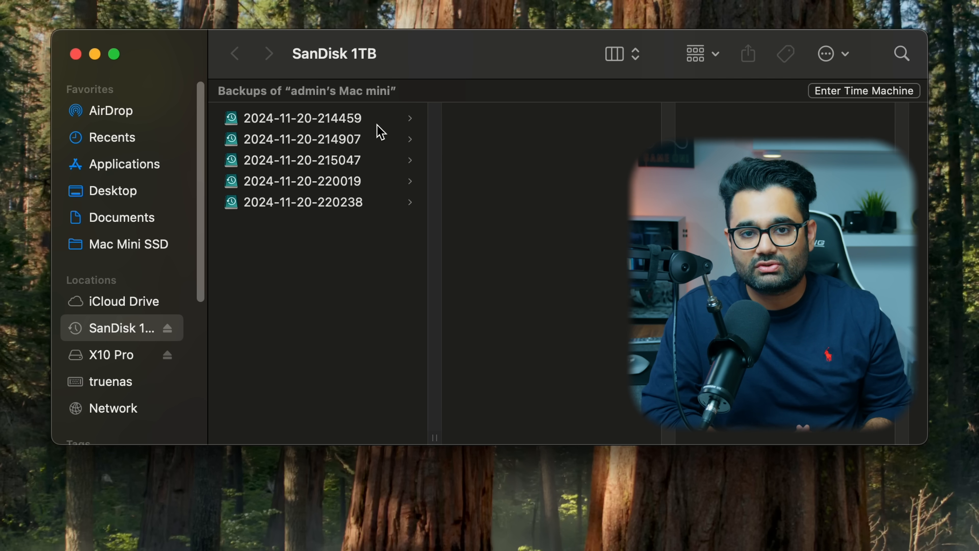
click(303, 117)
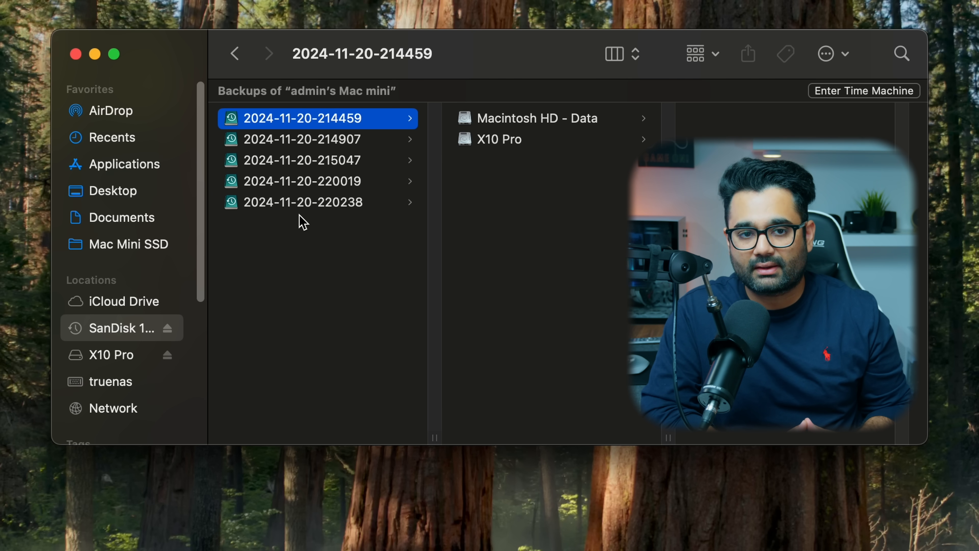
click(303, 159)
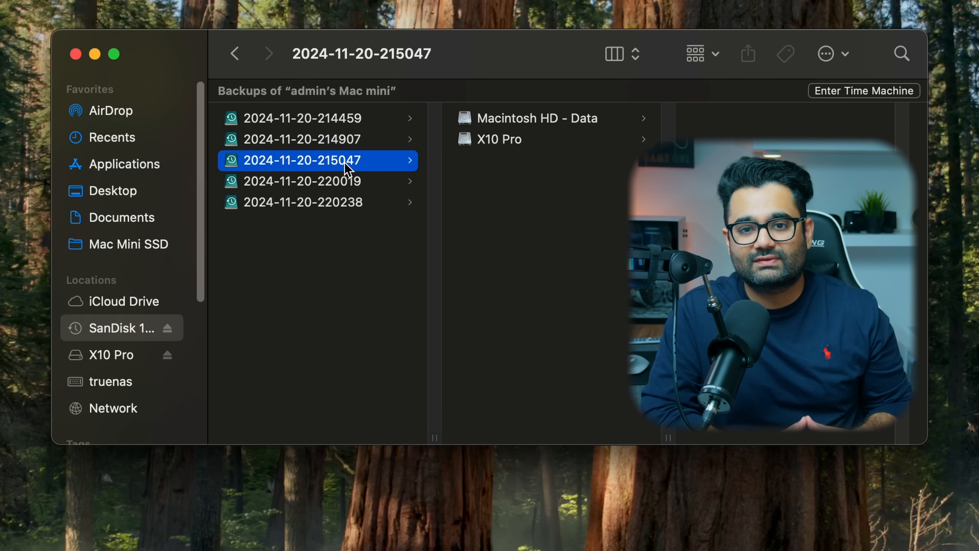
click(500, 139)
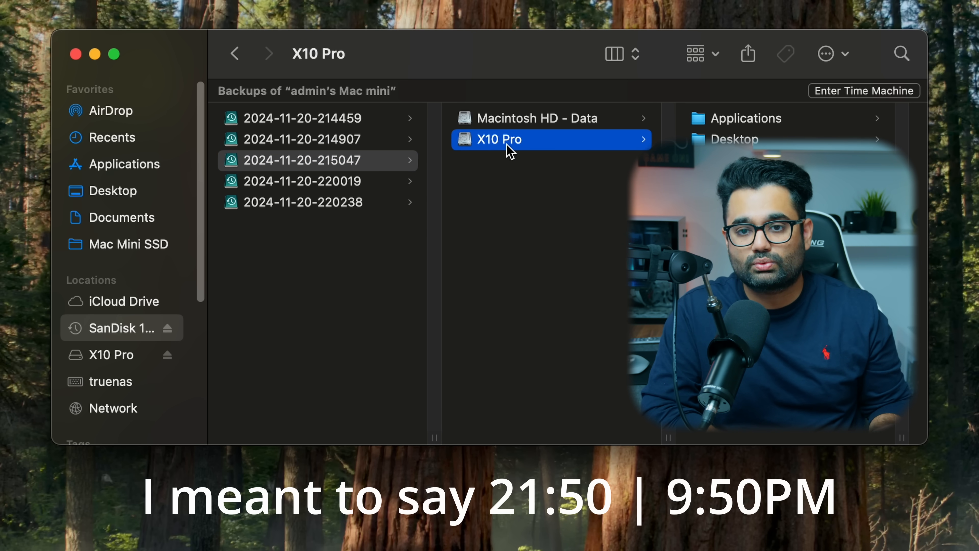
mouse_move(528, 150)
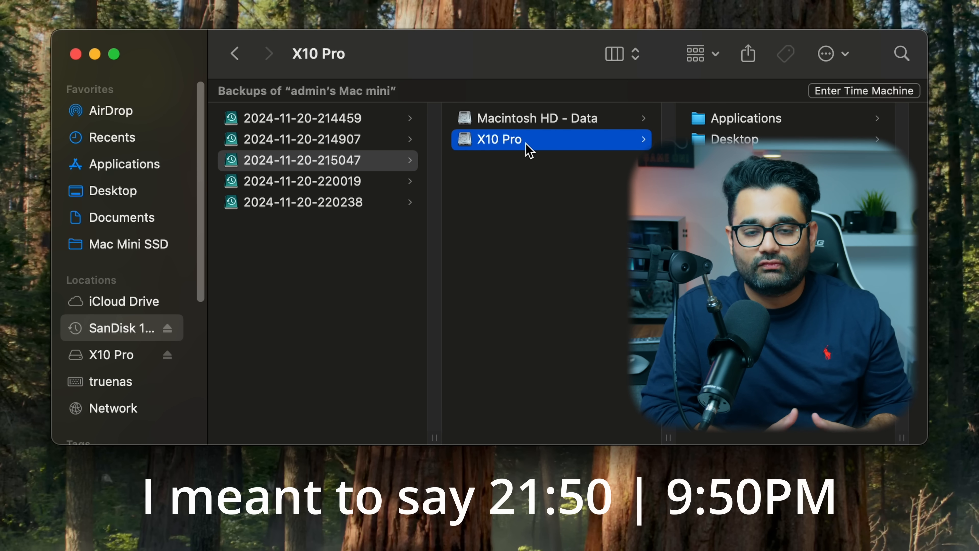
Copy the backed-up home folders, including hidden items, onto the X10 Pro drive.
right_click(498, 138)
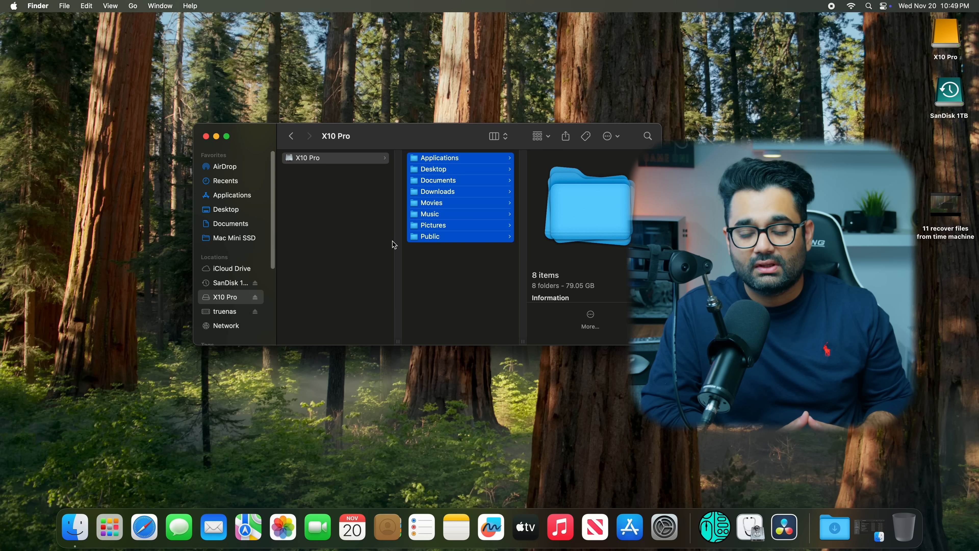
key(cmd+shift+.)
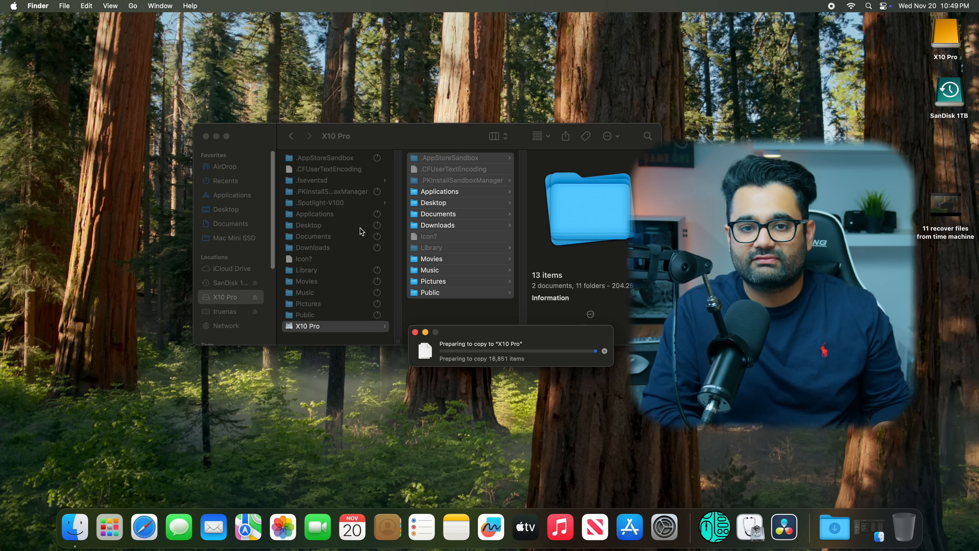
right_click(306, 326)
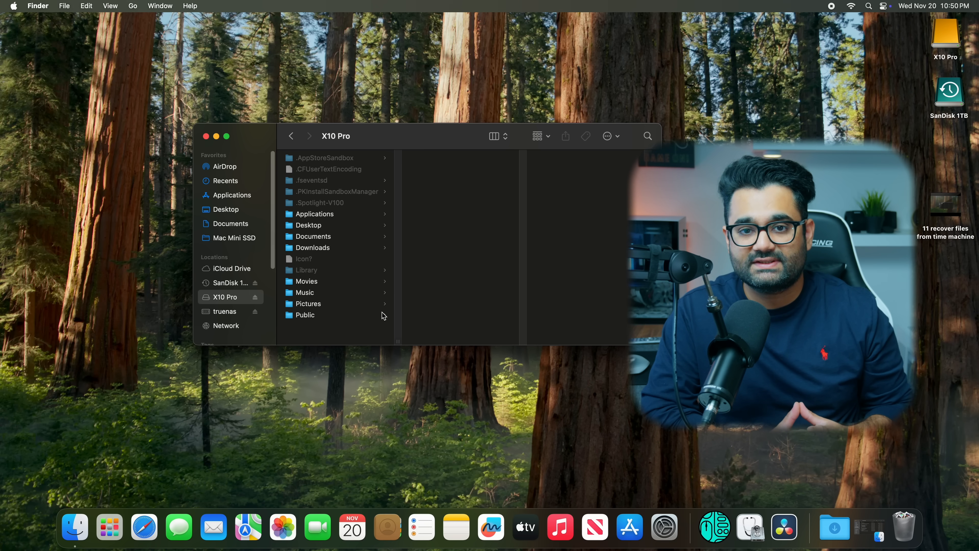
Search 'erase' in System Settings and go to the Transfer or Reset settings.
click(681, 526)
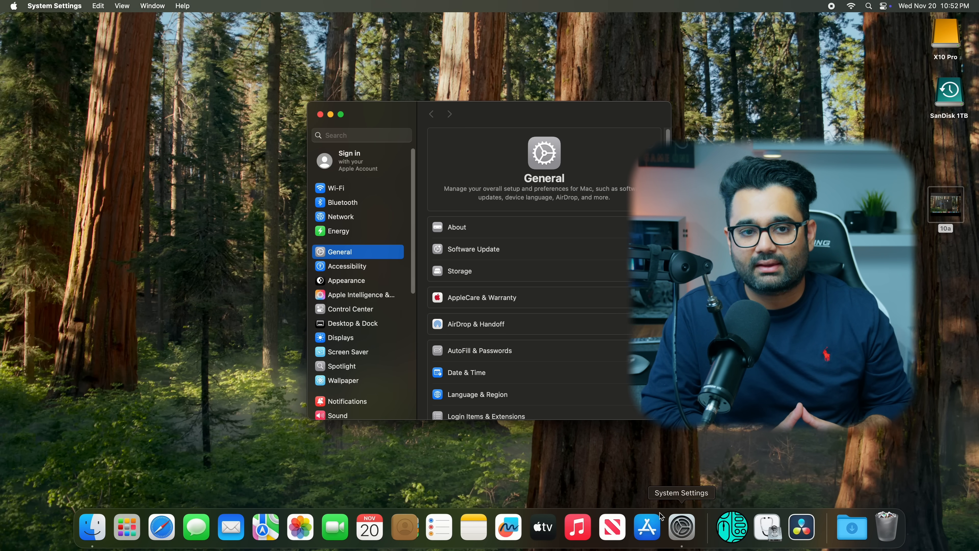
text(e)
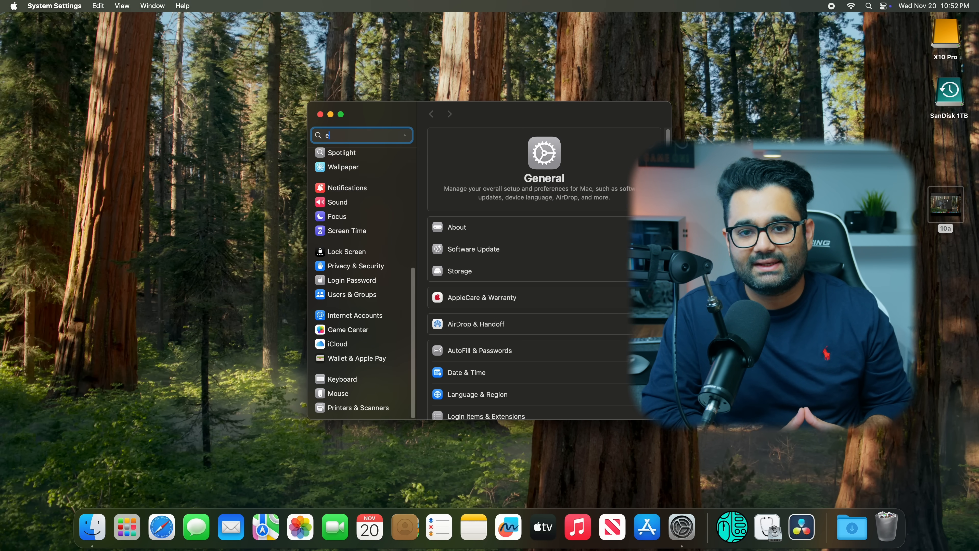
text(rase)
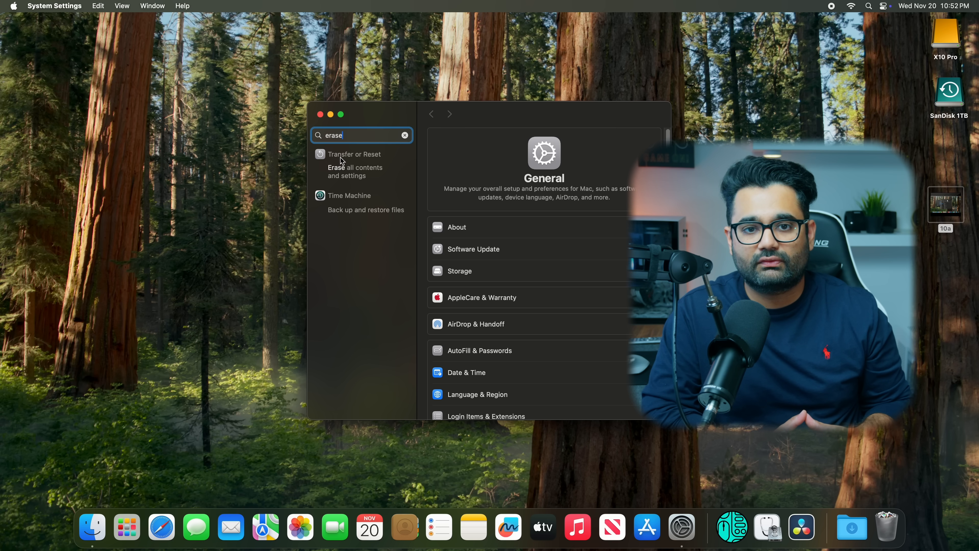
click(355, 154)
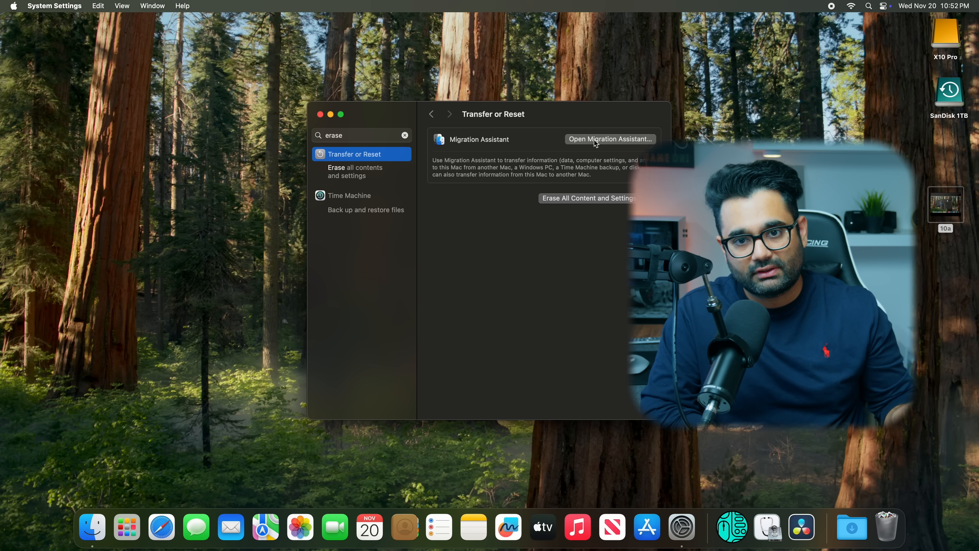
mouse_move(600, 188)
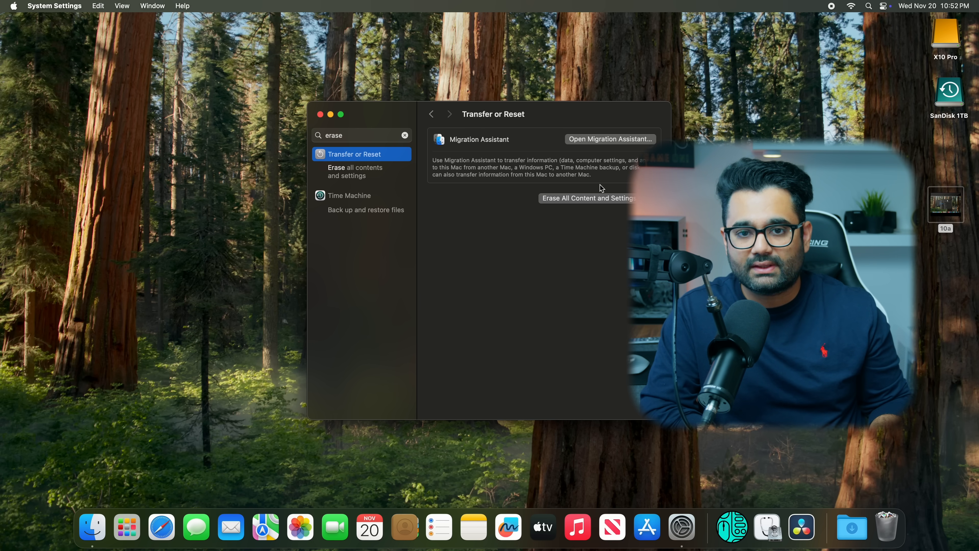
Launch Erase All Content and Settings, approve with the administrator password and confirm the erase.
click(588, 198)
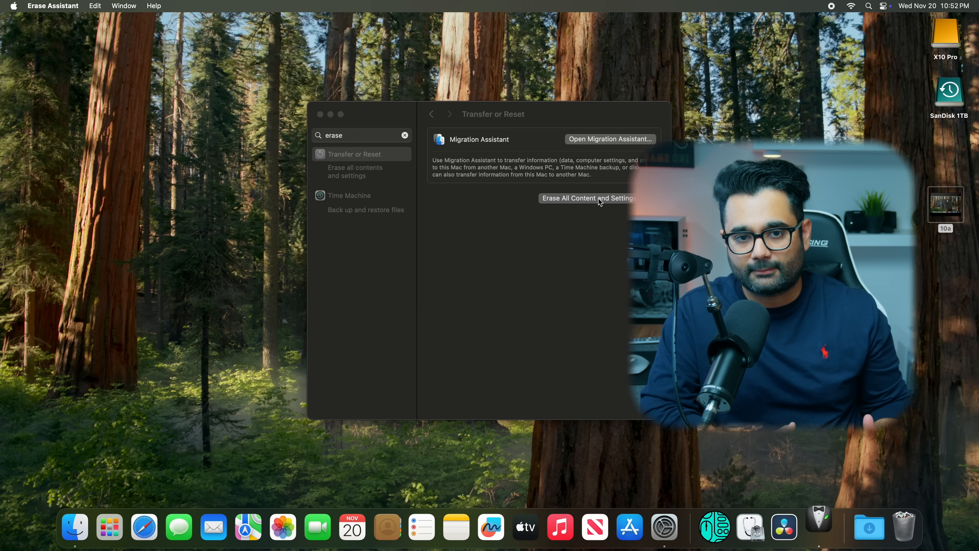
click(587, 198)
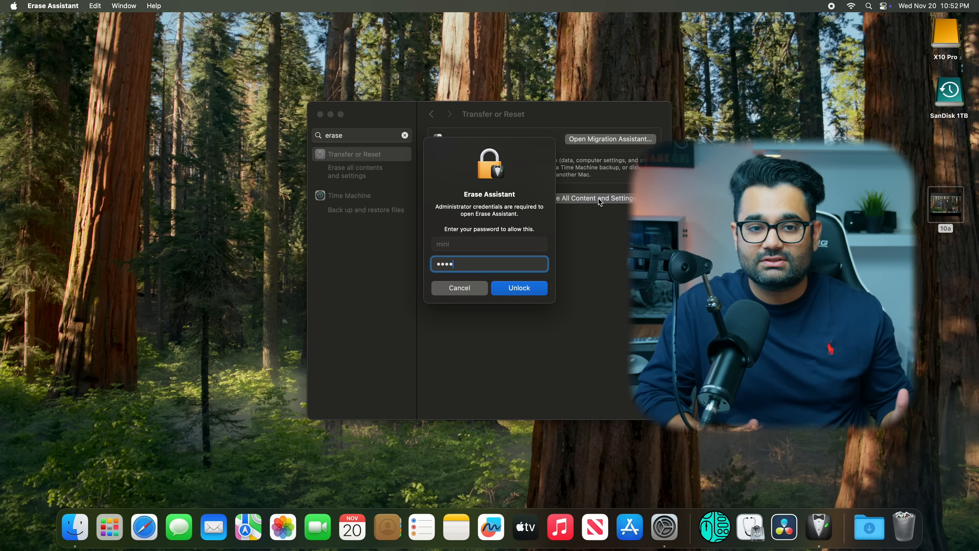
click(519, 288)
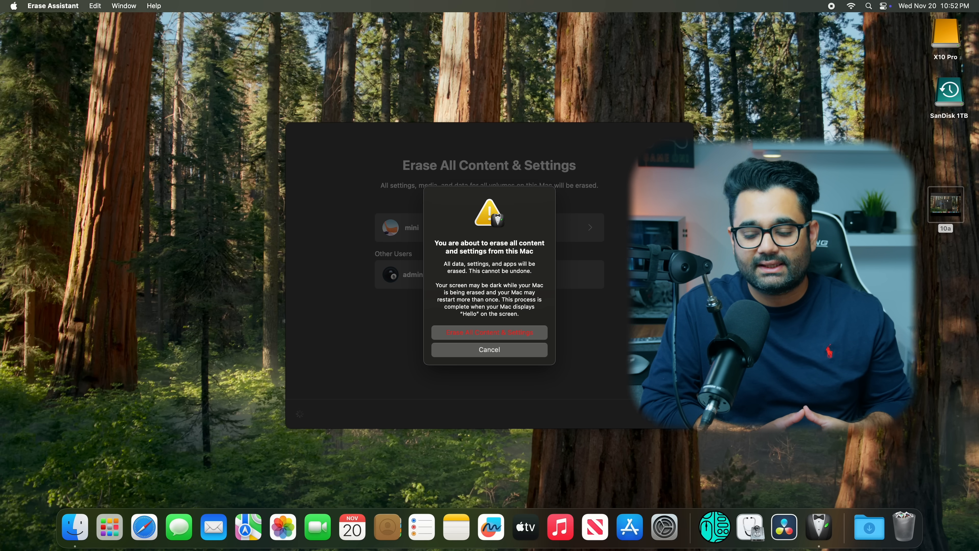
click(490, 332)
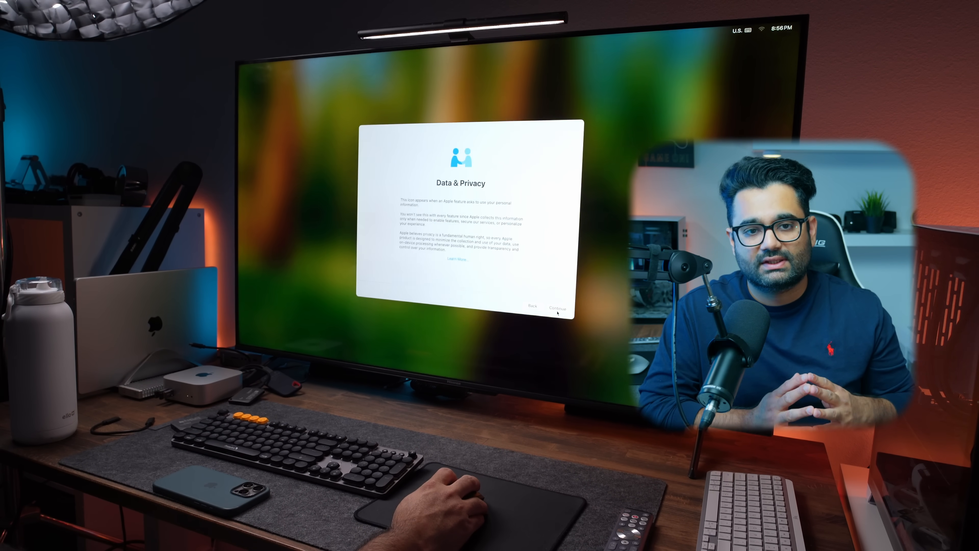
Continue past Data & Privacy and choose the unlocked SanDisk 1TB's Mac mini (X10 Pro) backup as source.
click(555, 306)
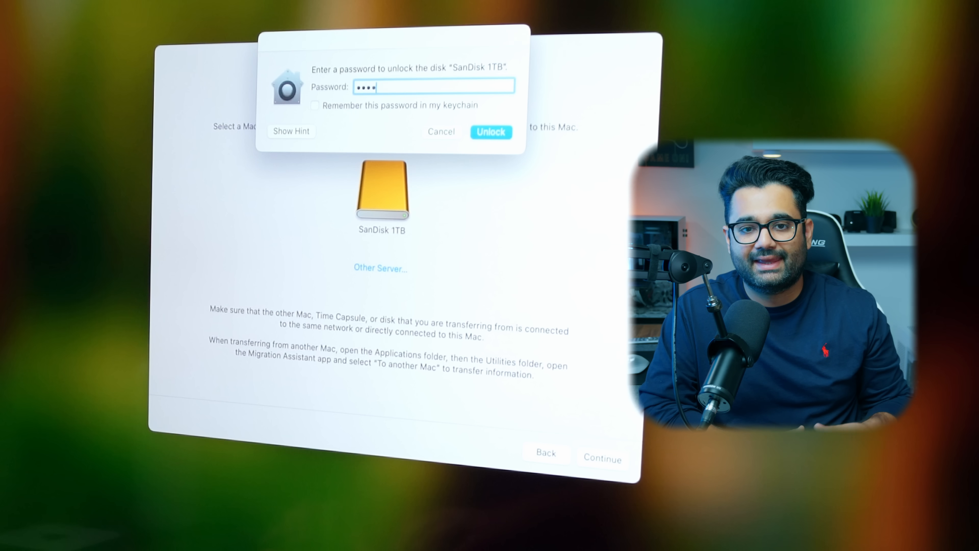
click(491, 132)
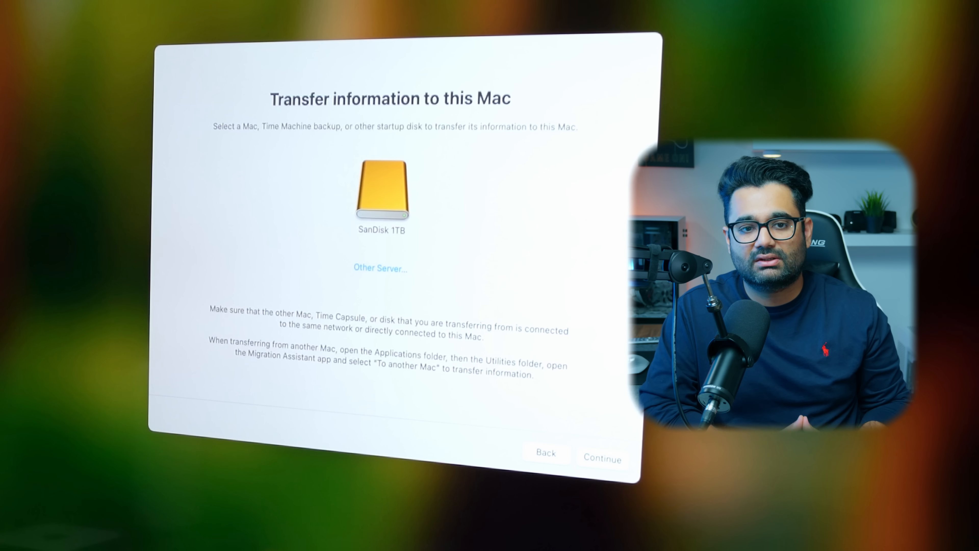
click(381, 194)
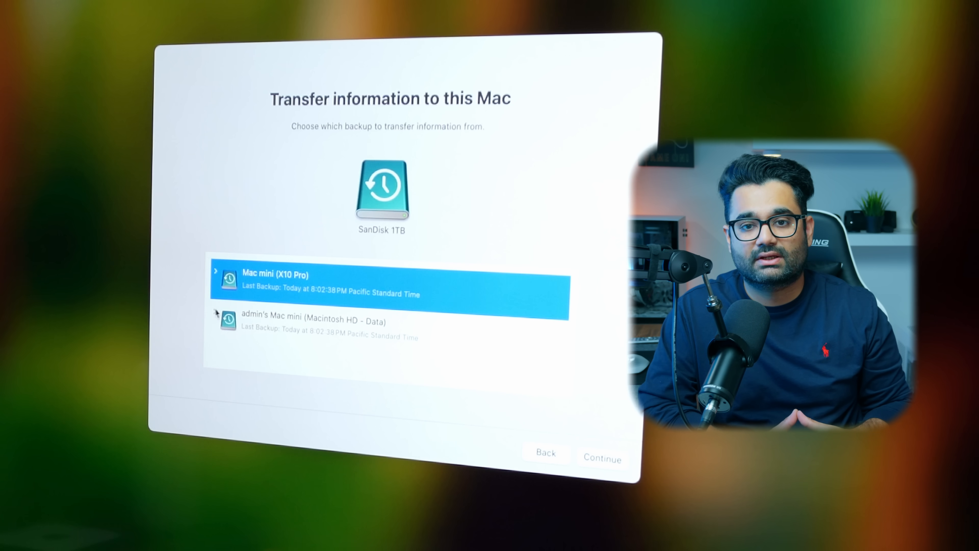
click(387, 328)
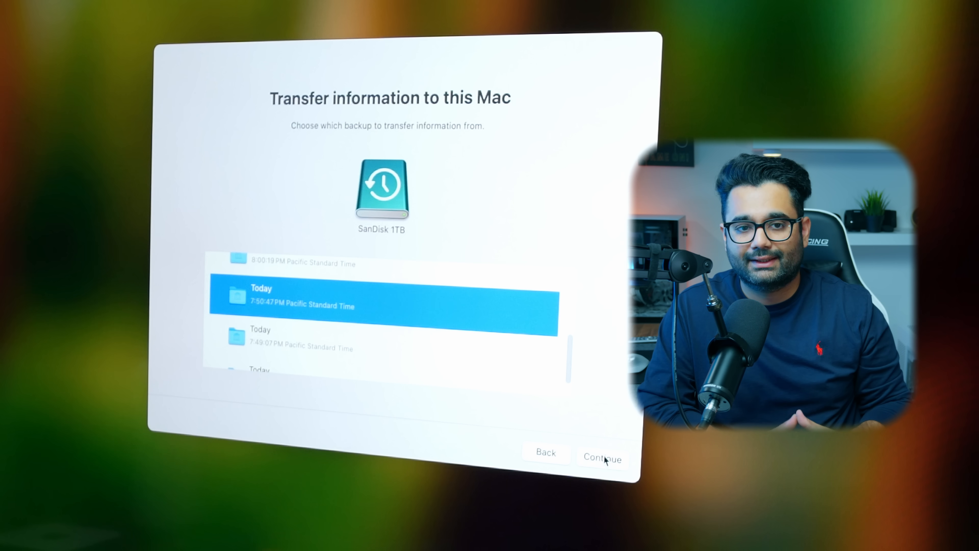
Restore all items from the 7:50:47 PM snapshot after setting account passwords, completing migration.
click(601, 451)
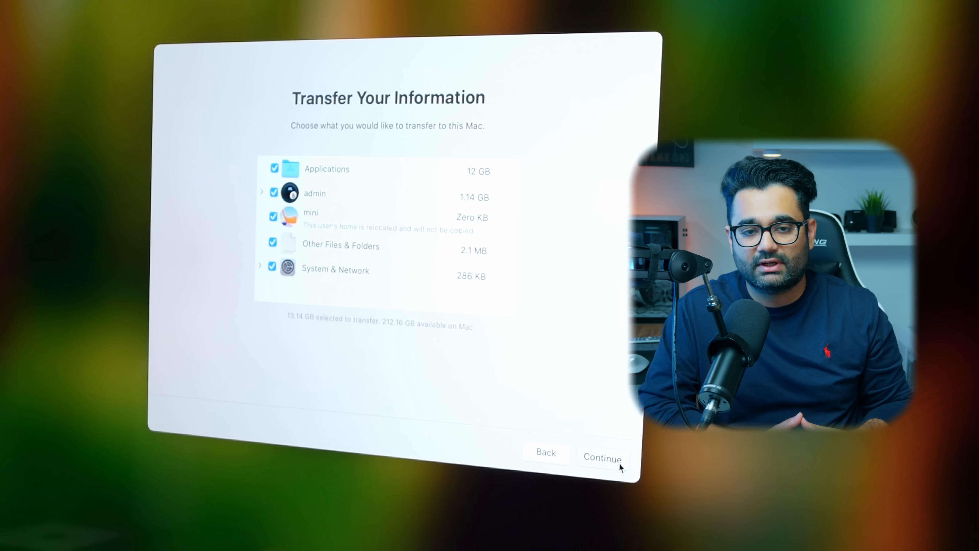
click(601, 456)
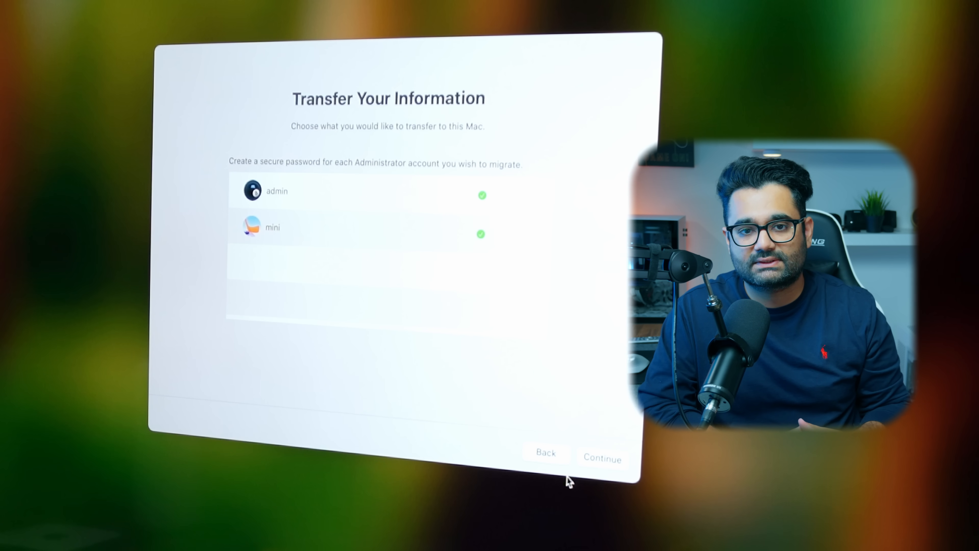
click(601, 457)
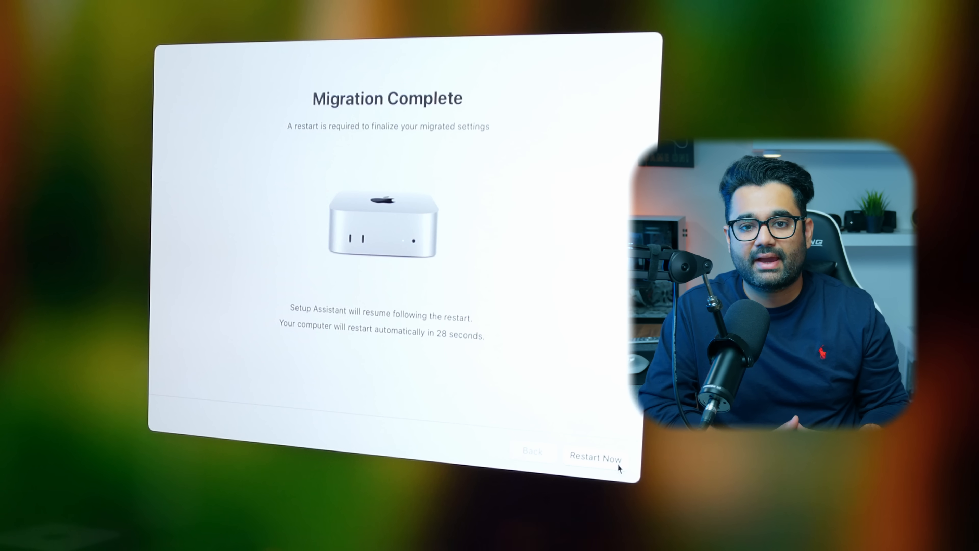
Restart to finalize migration, allow Resolve's network volume access, then show the Steam library.
click(595, 457)
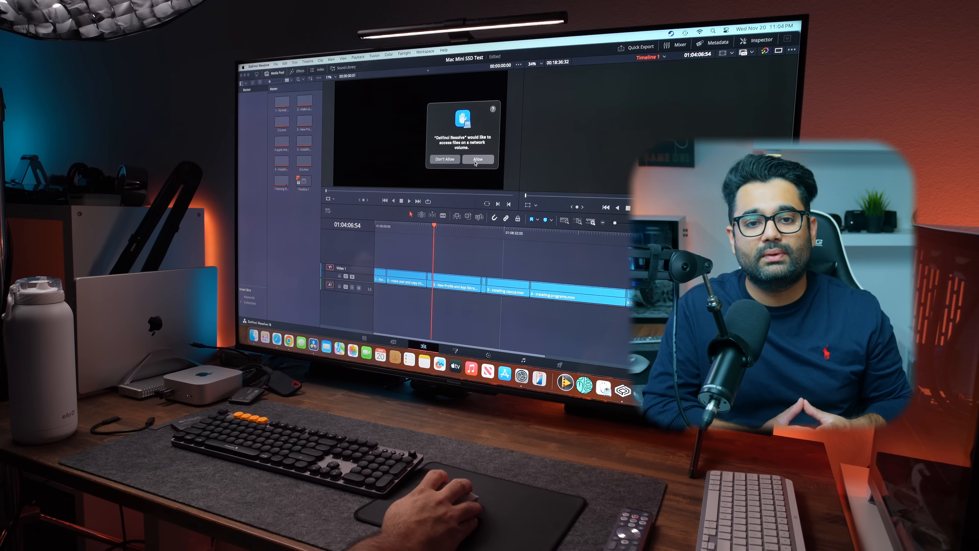
click(478, 159)
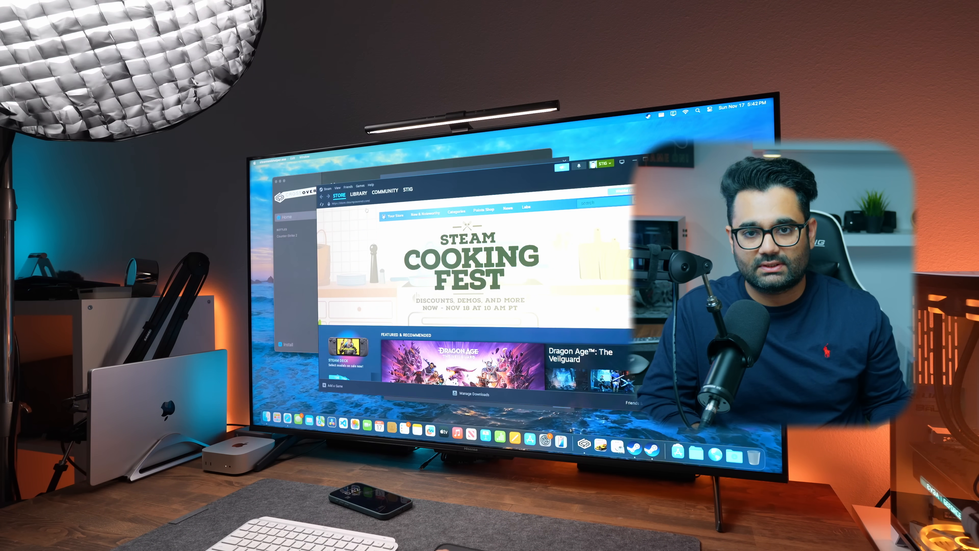
click(358, 194)
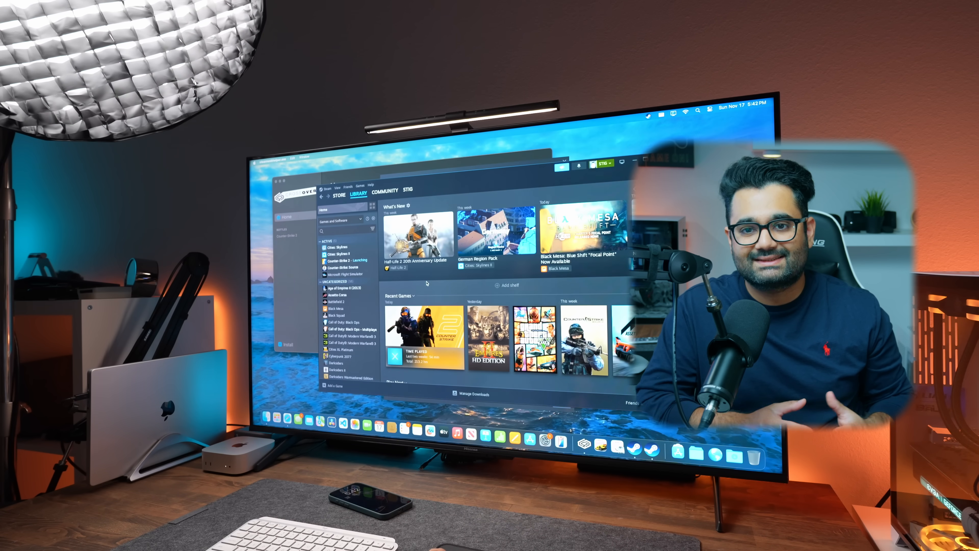